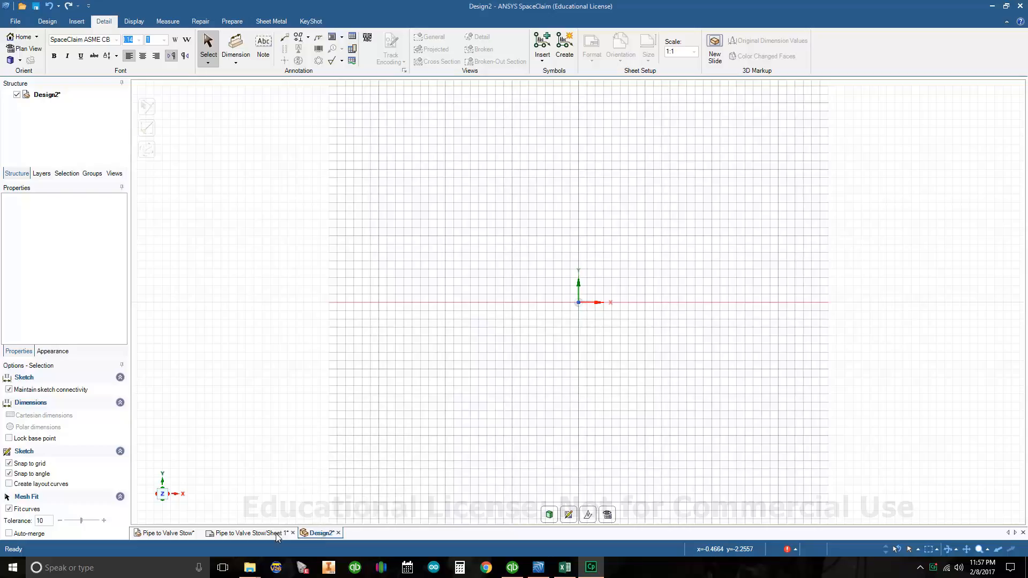
Step: Check the flange drawing, then sketch a 2.125 in by 3.125 in rectangle from the origin
left_click(252, 533)
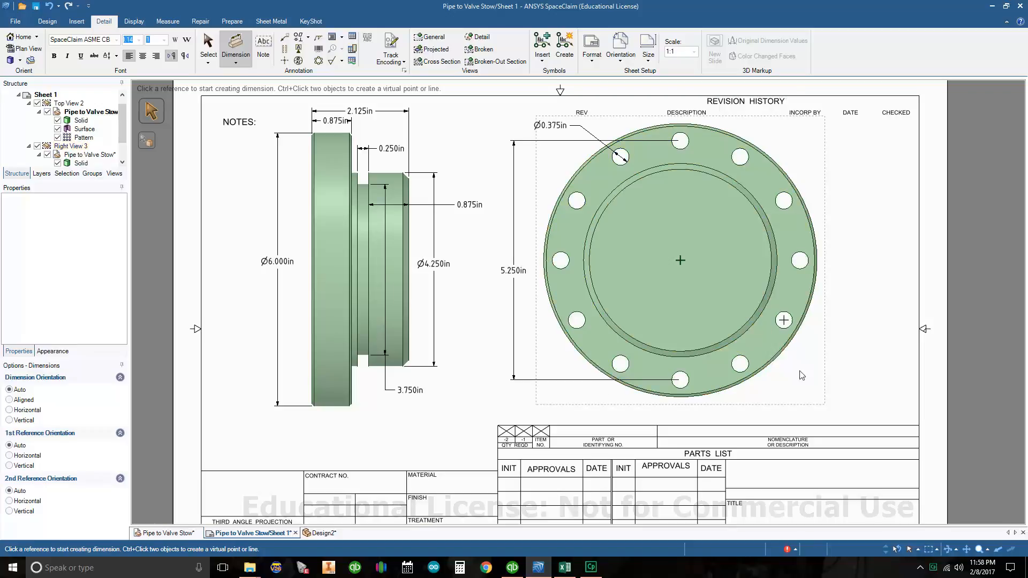
mouse_move(792, 433)
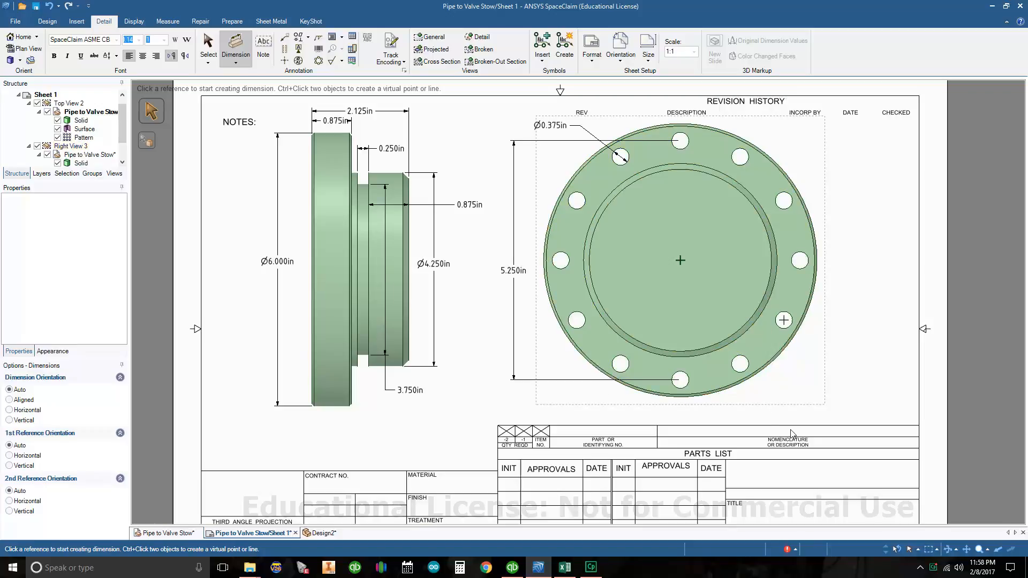
mouse_move(752, 451)
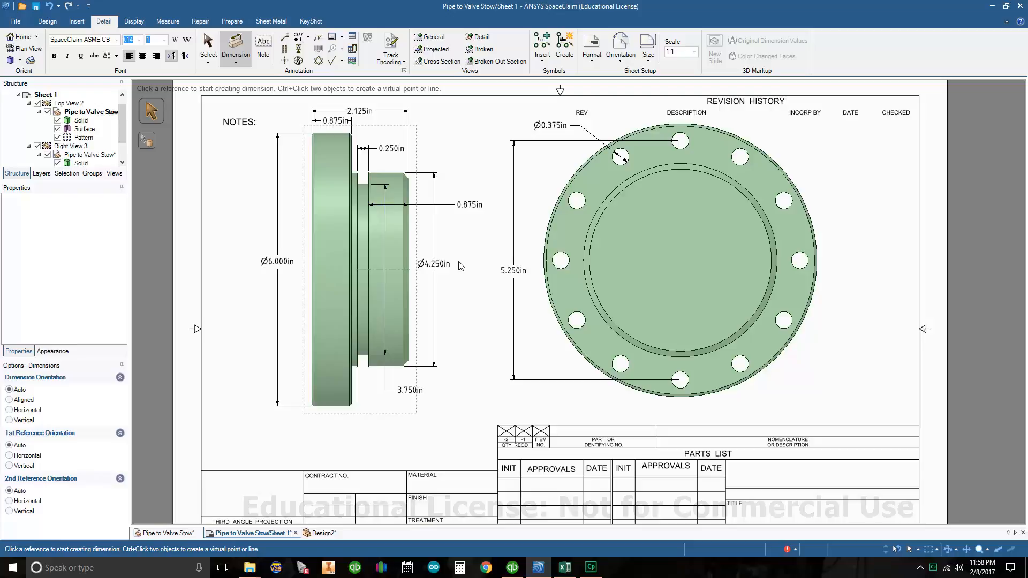
mouse_move(207, 303)
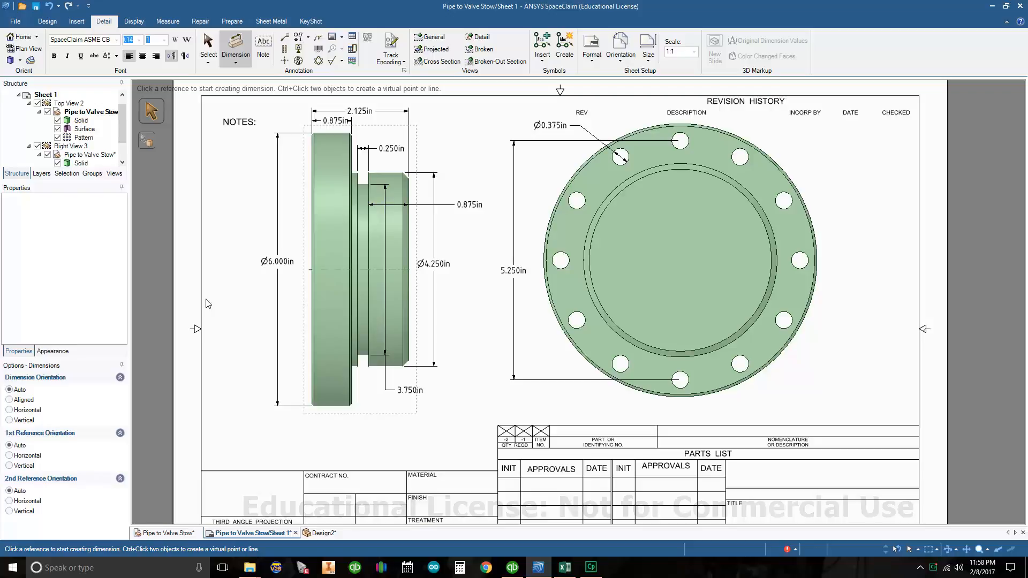
mouse_move(220, 198)
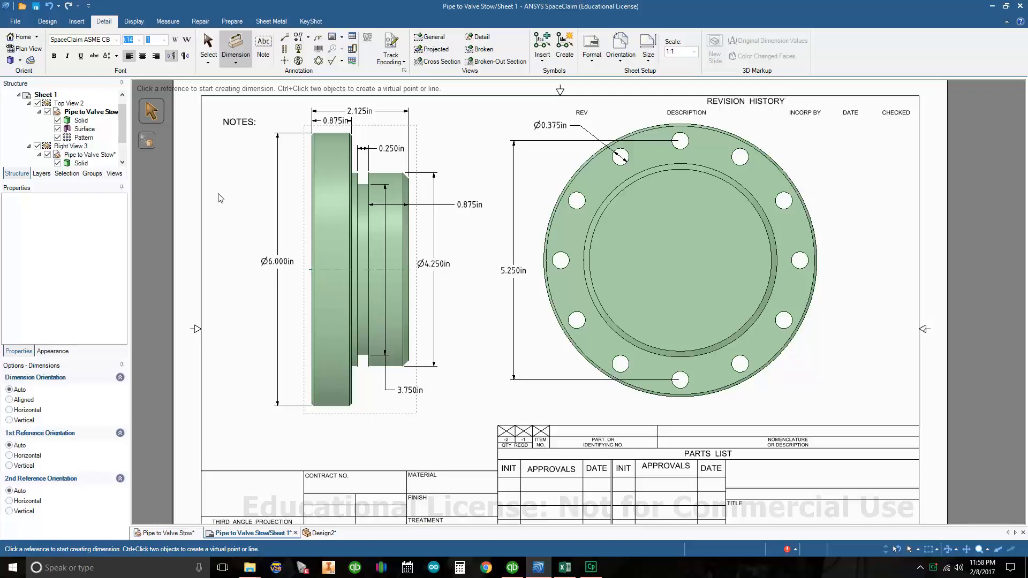
mouse_move(208, 228)
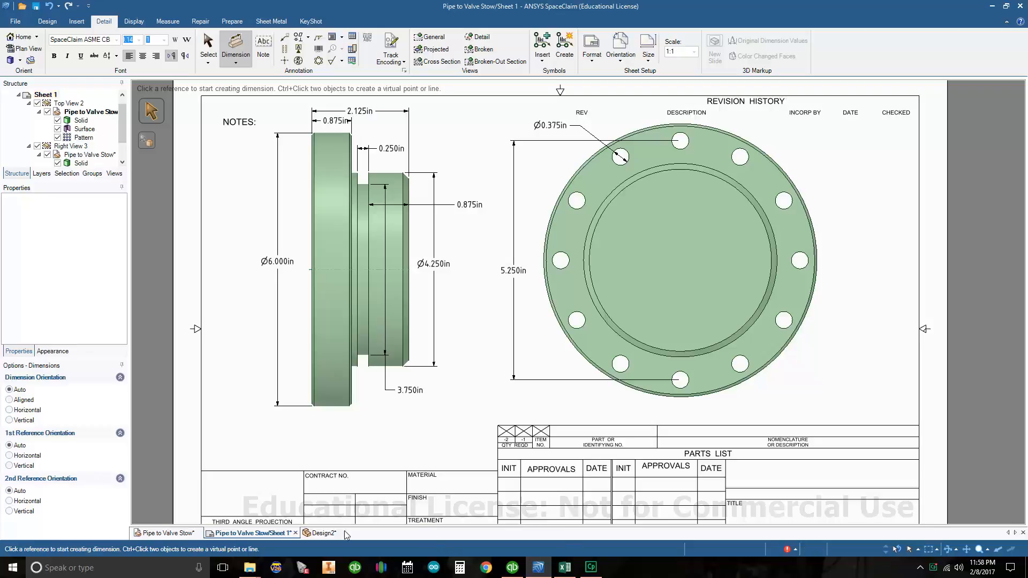
left_click(321, 533)
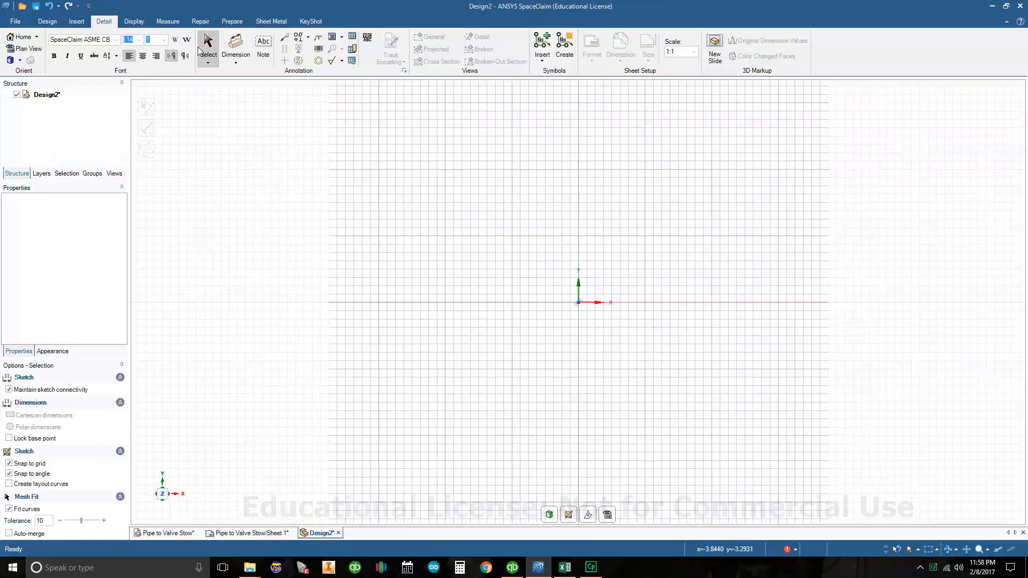
left_click(47, 22)
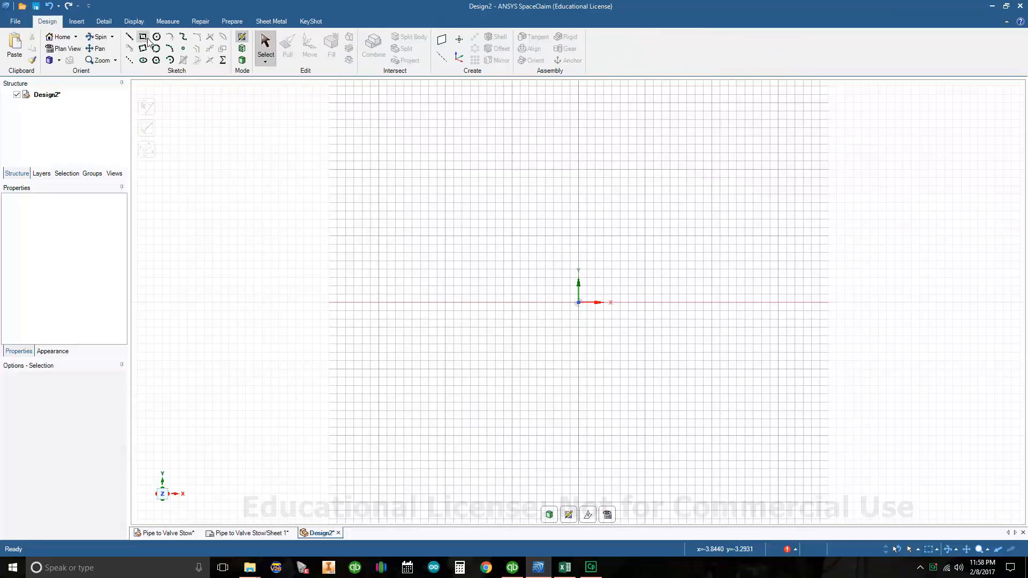
left_click(145, 37)
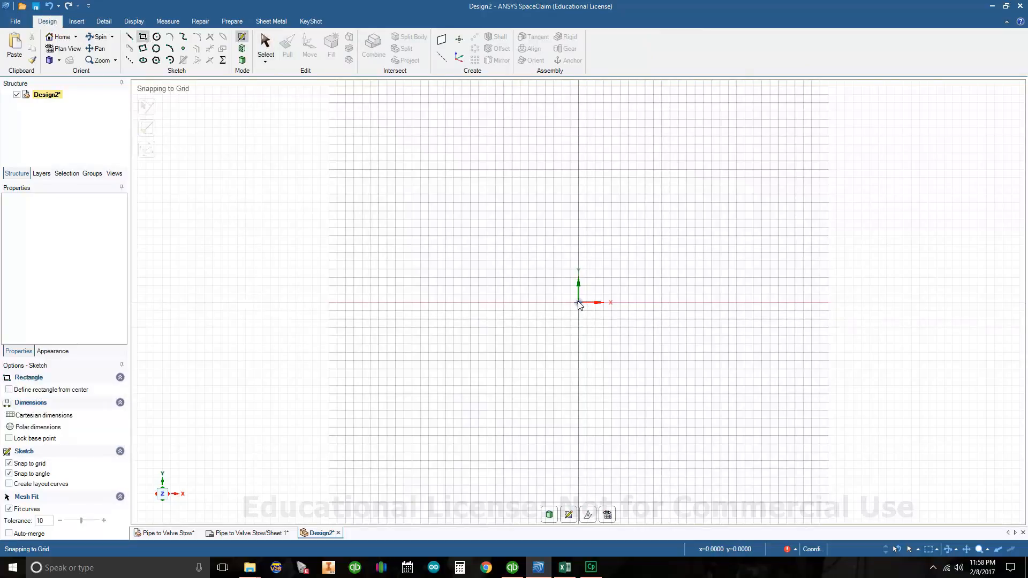
left_click_drag(578, 302, 437, 97)
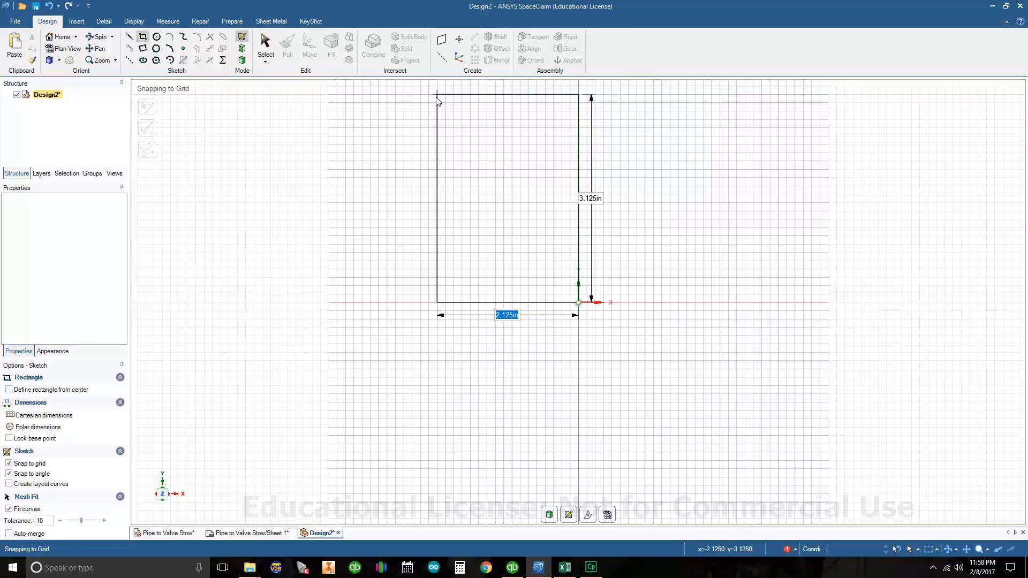
left_click(590, 199)
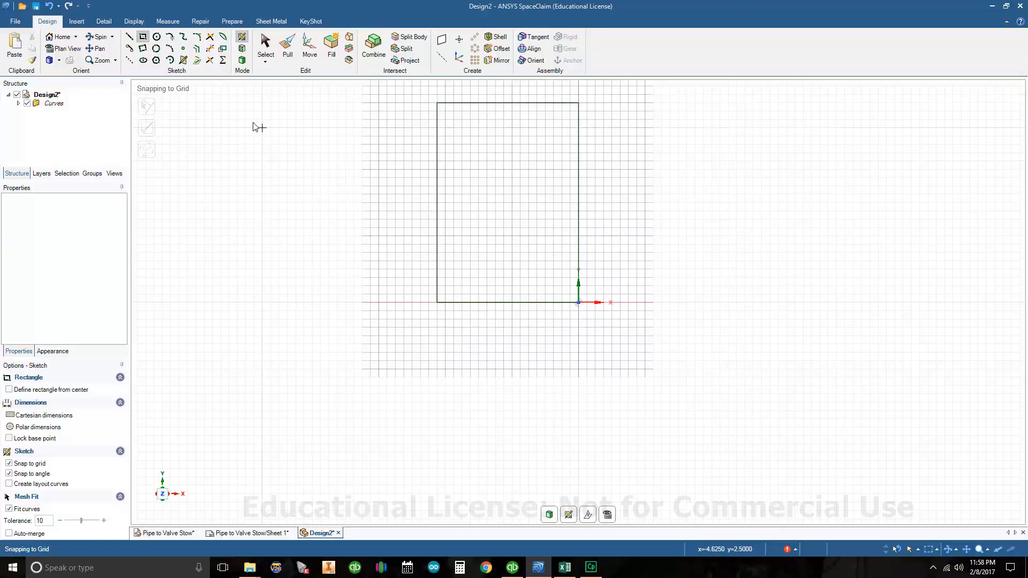
mouse_move(197, 61)
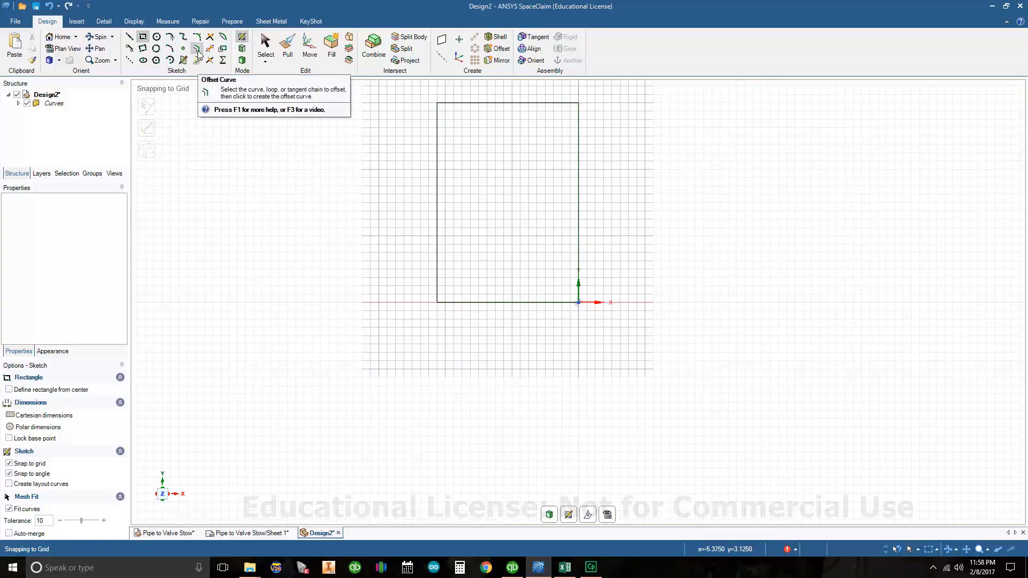
Step: Pick Offset Curve, then review dimensions on the Pipe to Valve Stow drawing sheet
left_click(198, 48)
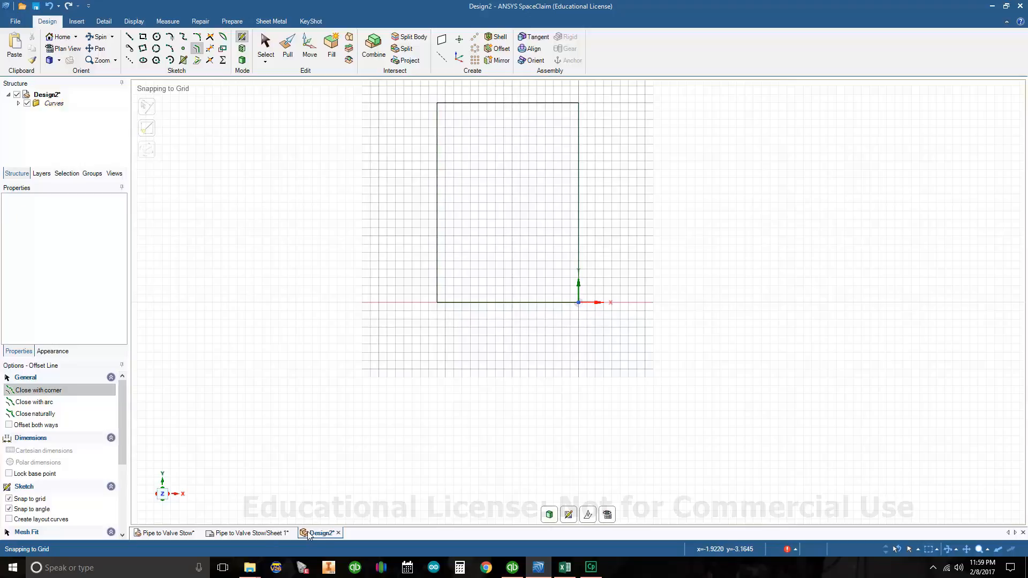
left_click(248, 532)
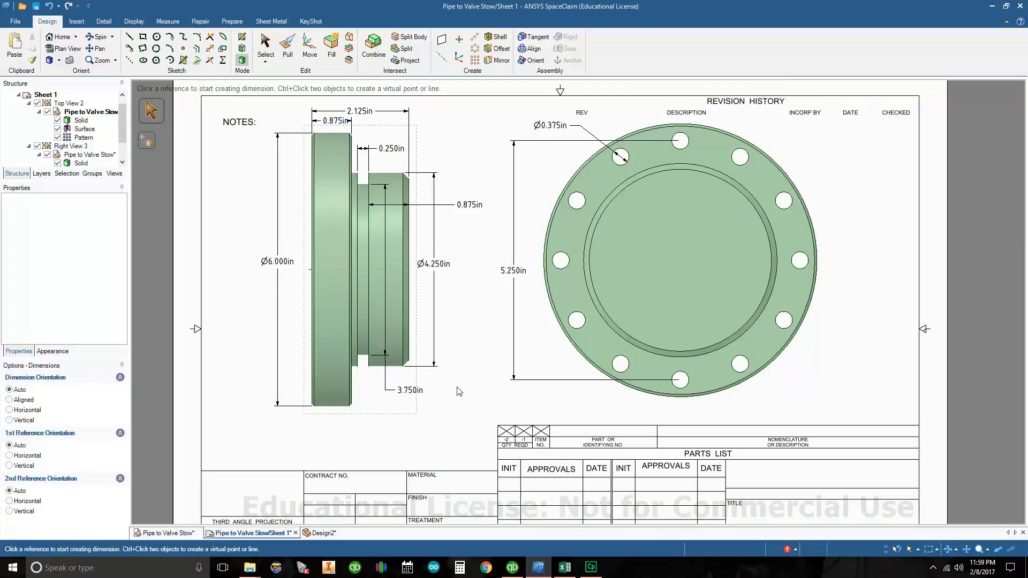
left_click(357, 203)
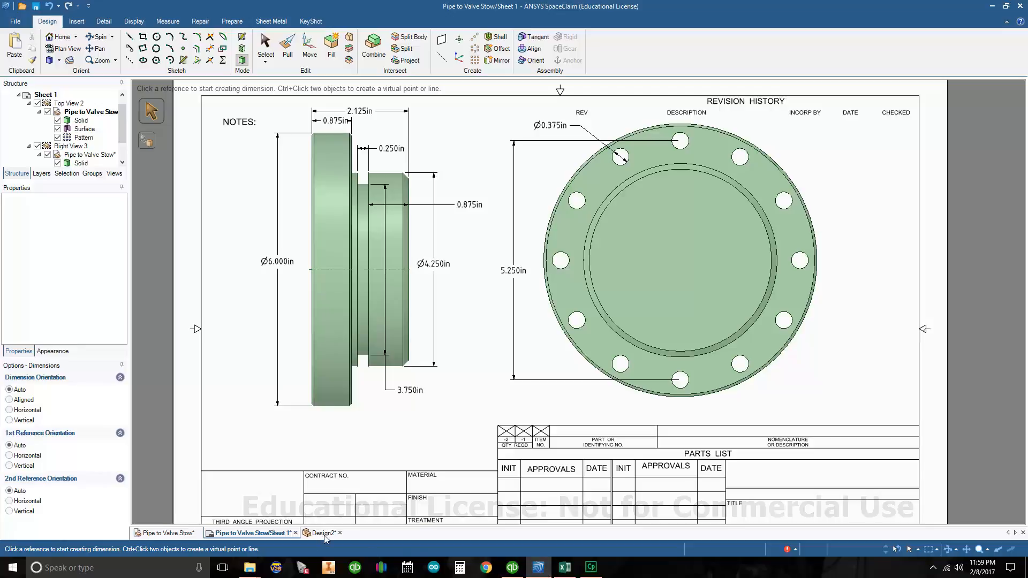
Step: Back in Design2, offset the rectangle's left and top edges by 0.125 in
left_click(323, 533)
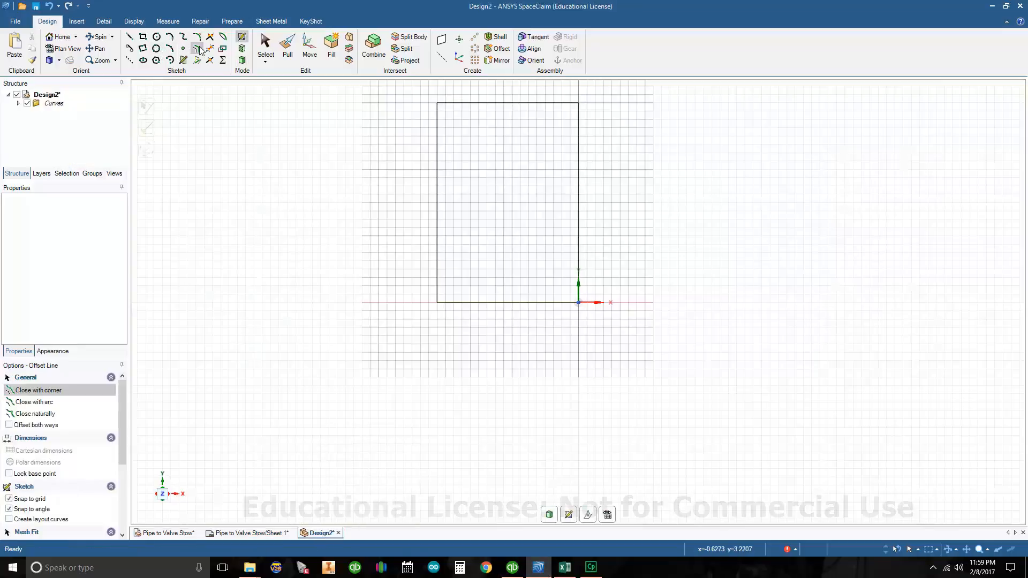
mouse_move(432, 175)
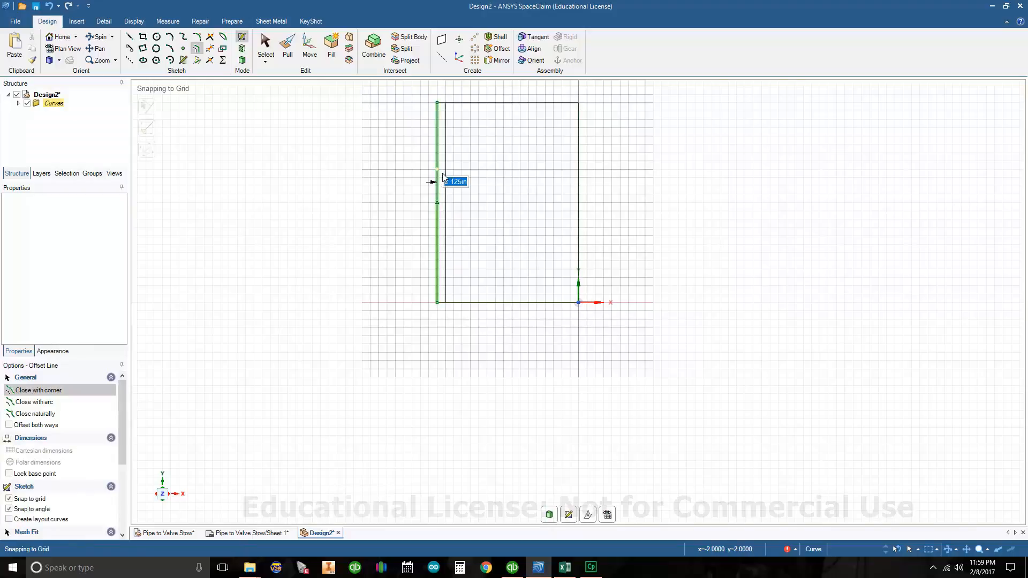
type("0.125in")
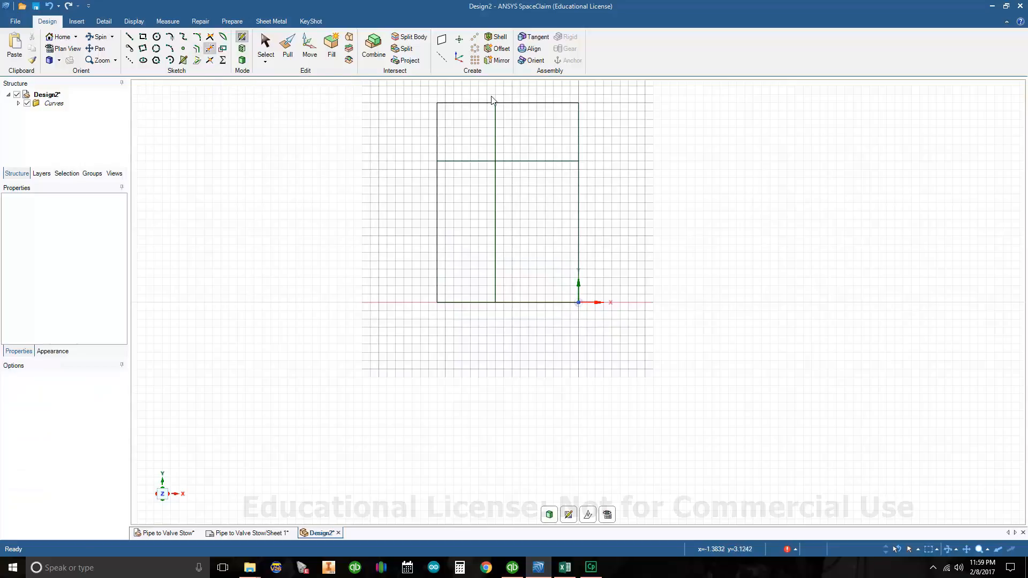
mouse_move(506, 149)
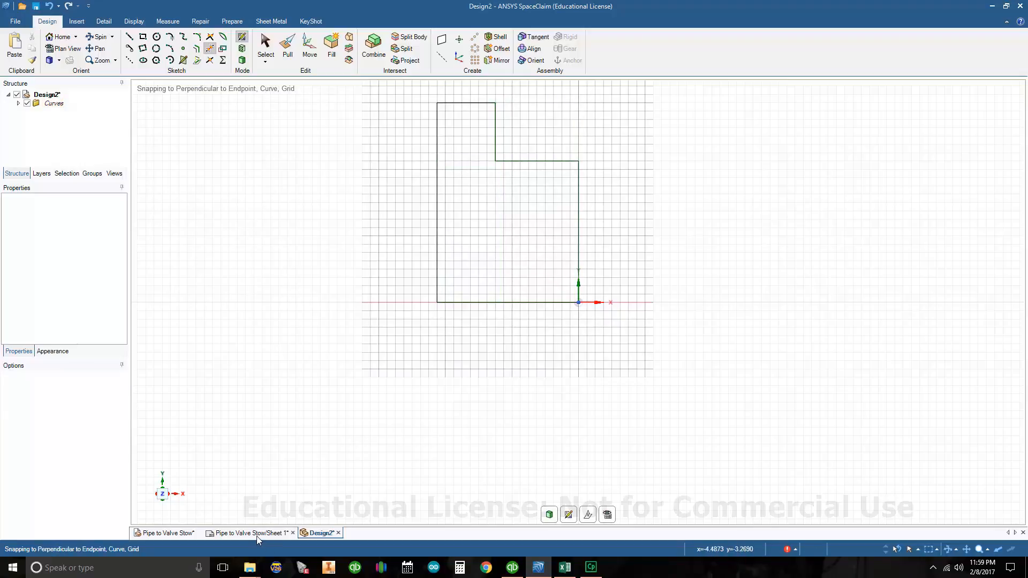
Step: Recheck the drawing's 0.875 in step dimension, then return to the Design2 sketch
left_click(251, 533)
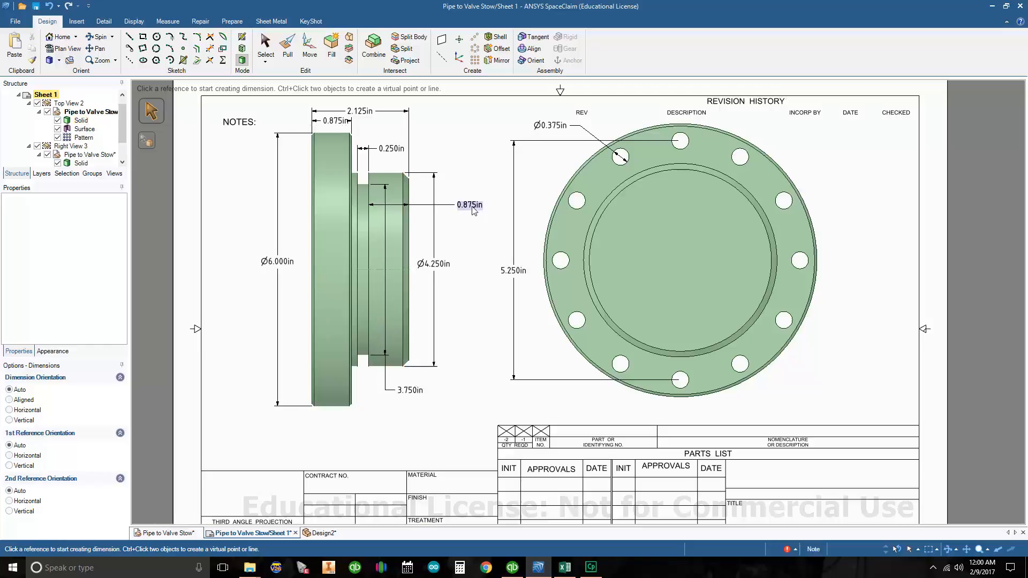
mouse_move(478, 215)
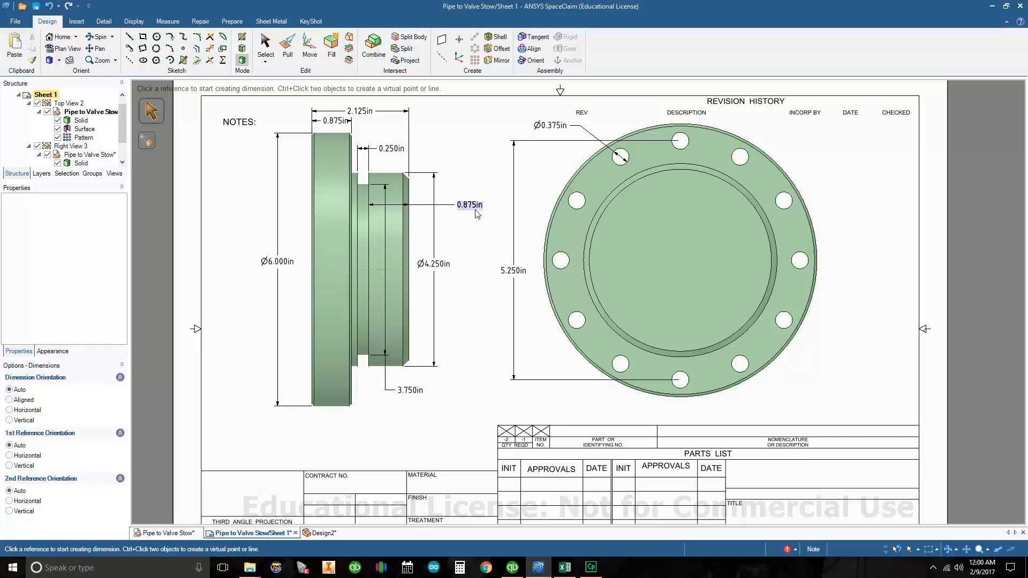
left_click(332, 272)
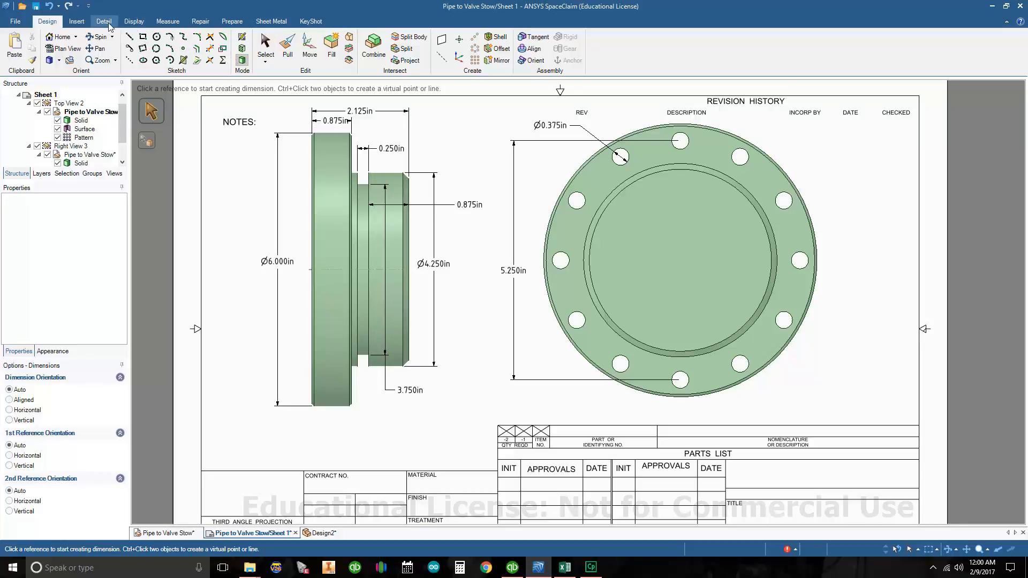
left_click(103, 21)
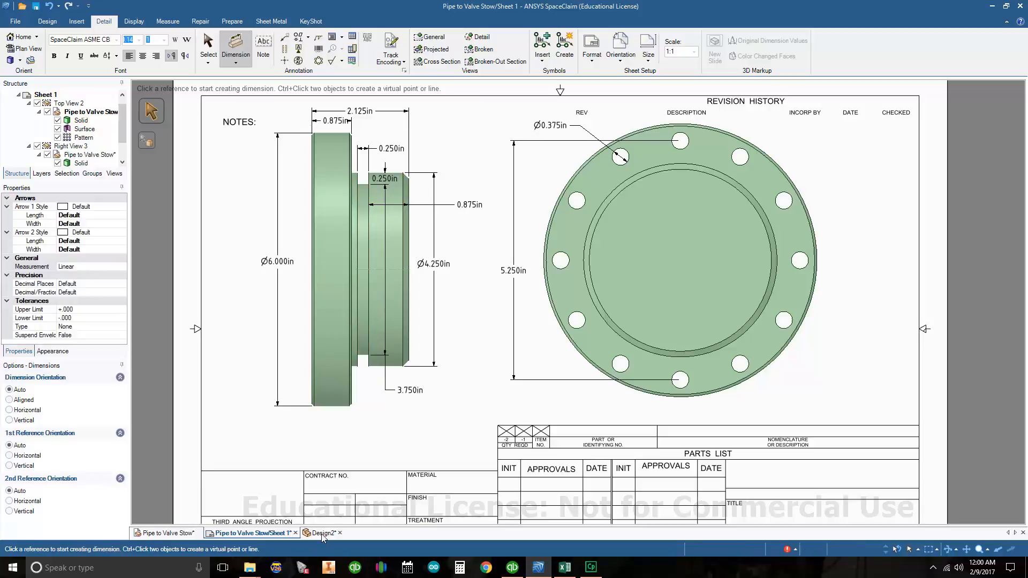
mouse_move(322, 533)
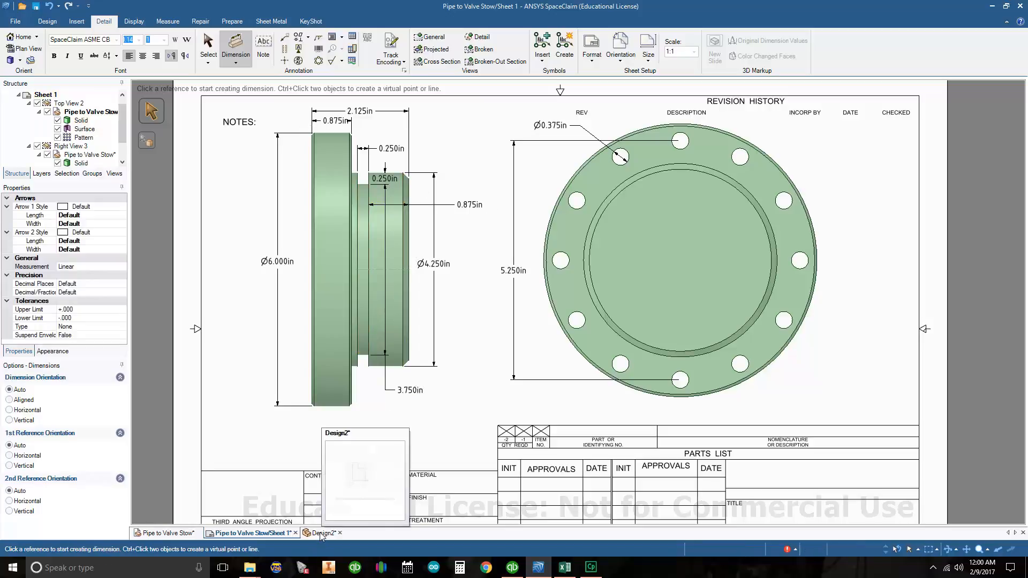
left_click(323, 533)
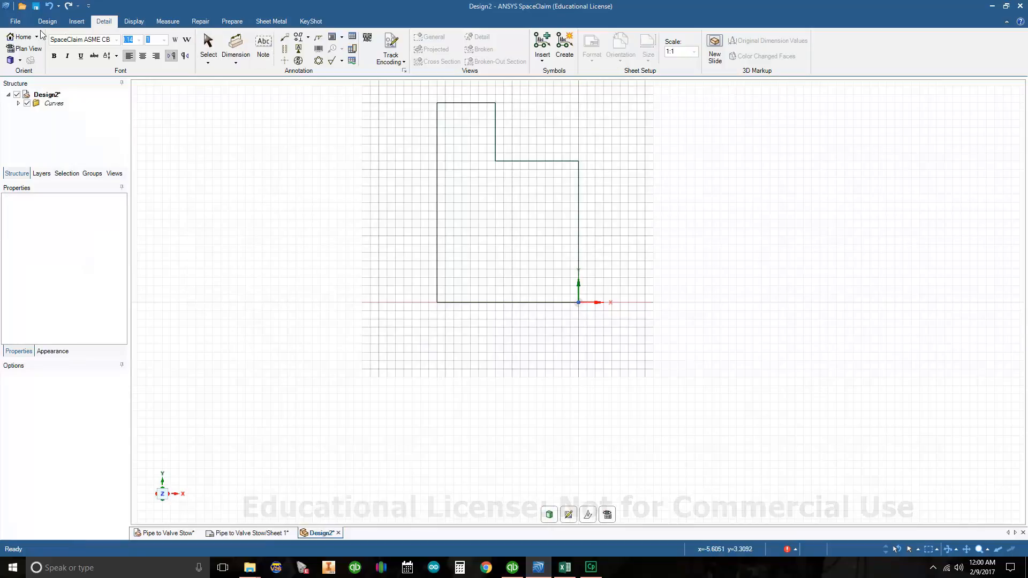
Step: Offset the profile edges (typed 875) to form the groove, then recheck the drawing
left_click(47, 21)
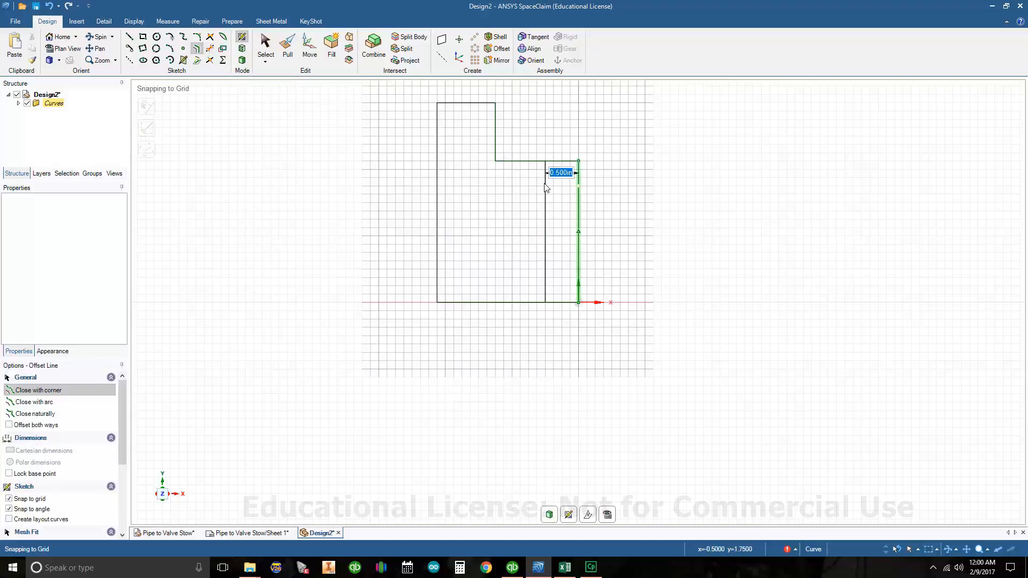
type("875")
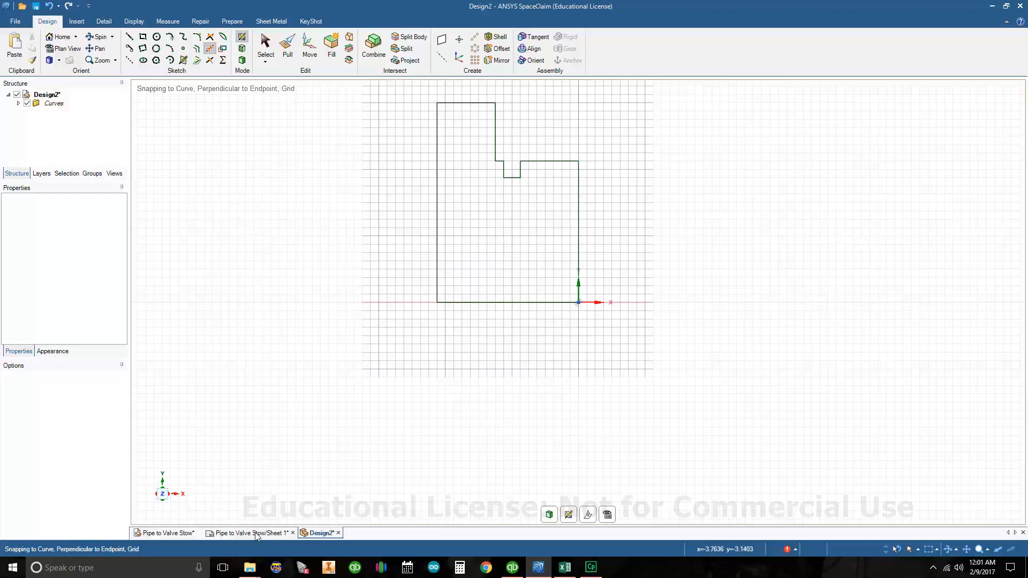
left_click(249, 532)
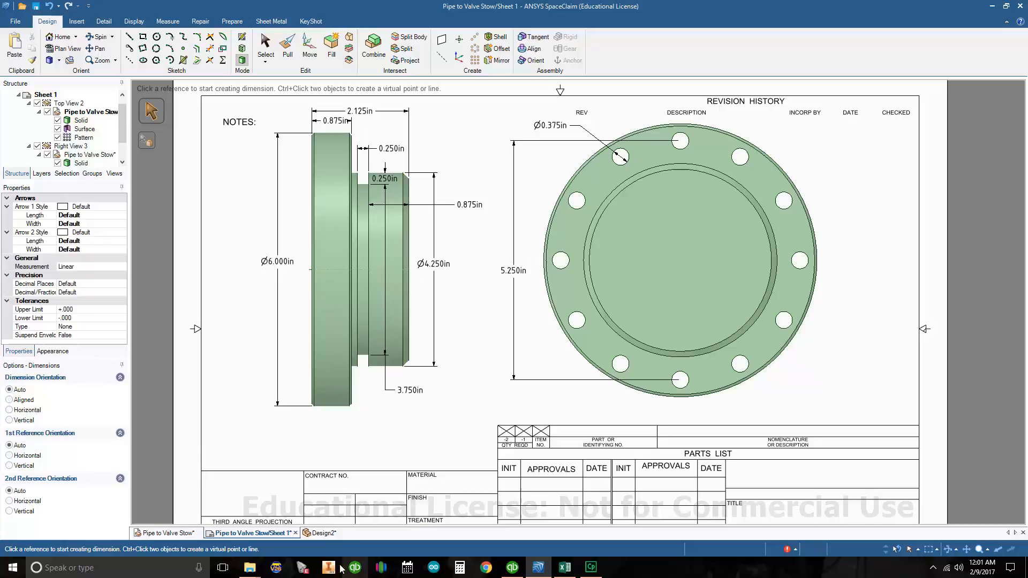
left_click(321, 533)
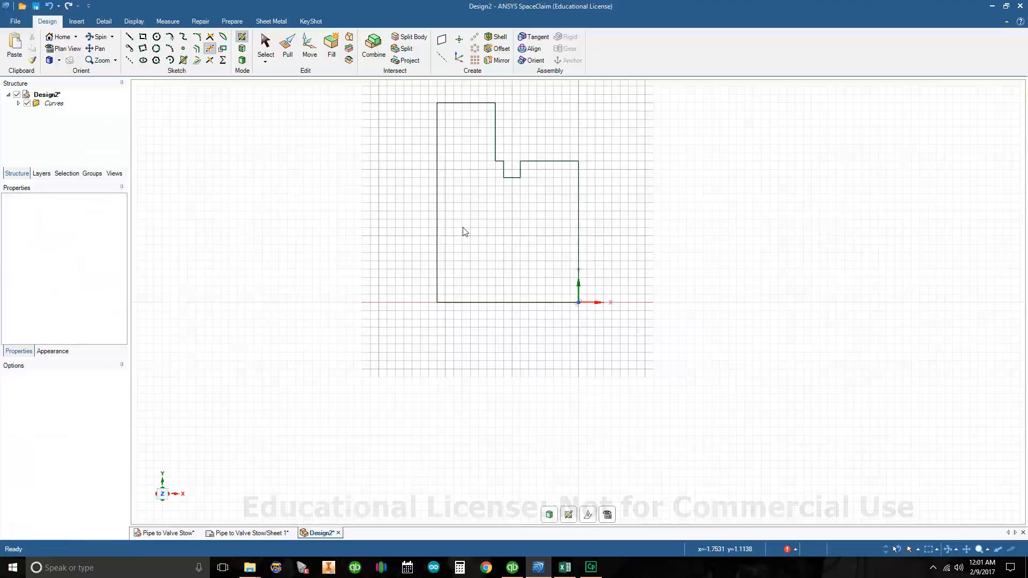
mouse_move(370, 95)
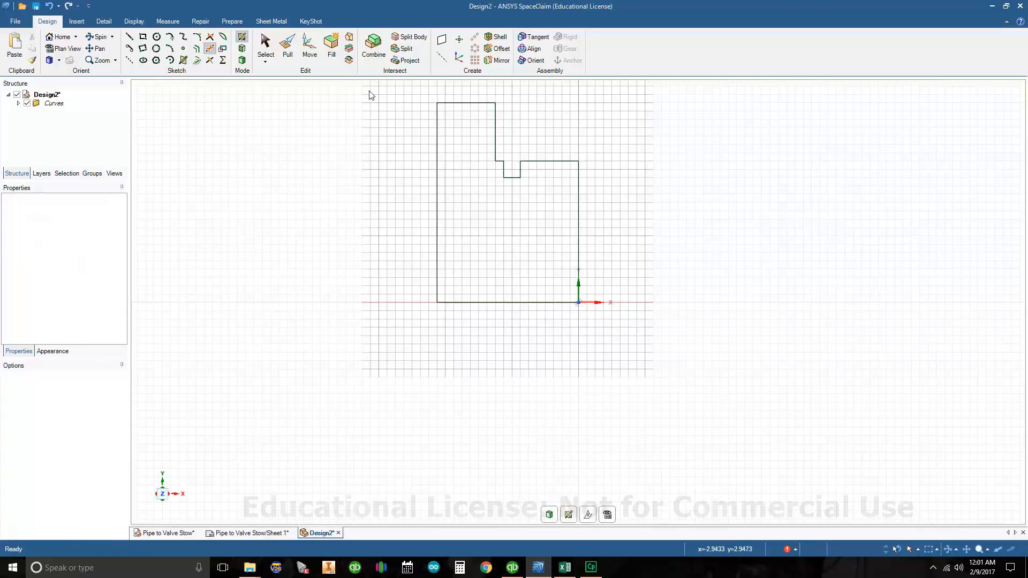
mouse_move(510, 157)
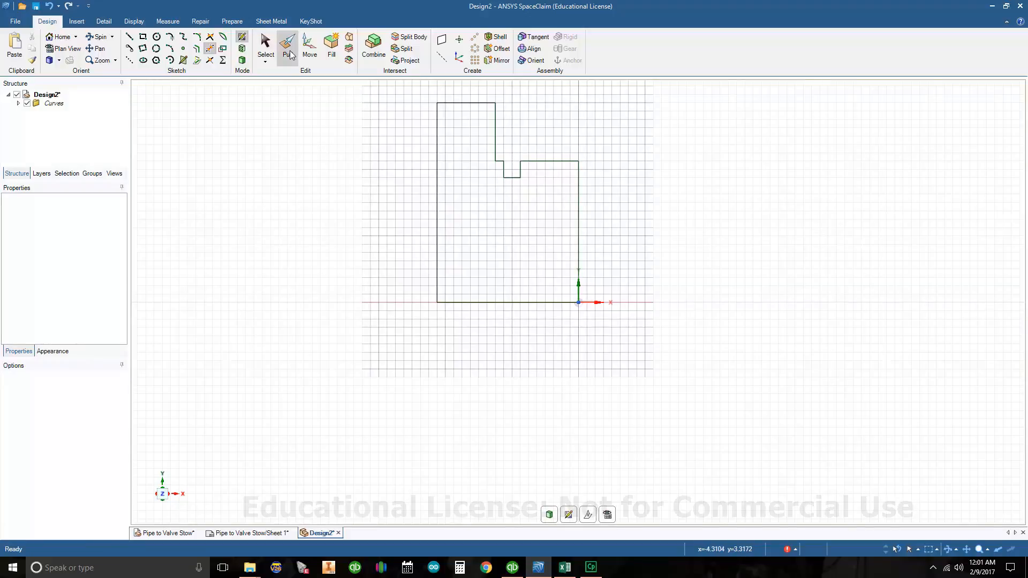
Step: Revolve the profile face with Pull, using the horizontal X axis as rotation axis
left_click(287, 41)
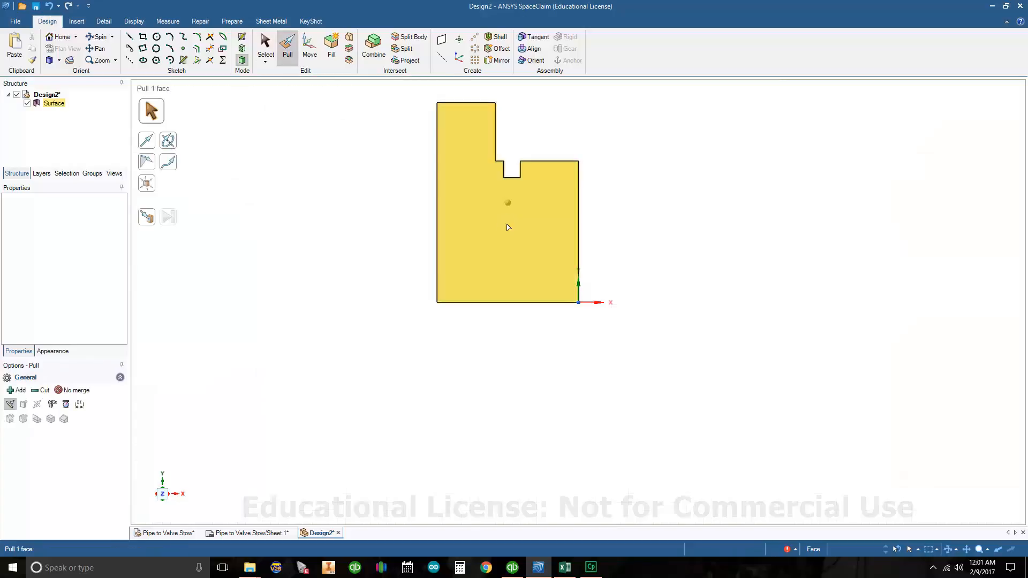
mouse_move(532, 235)
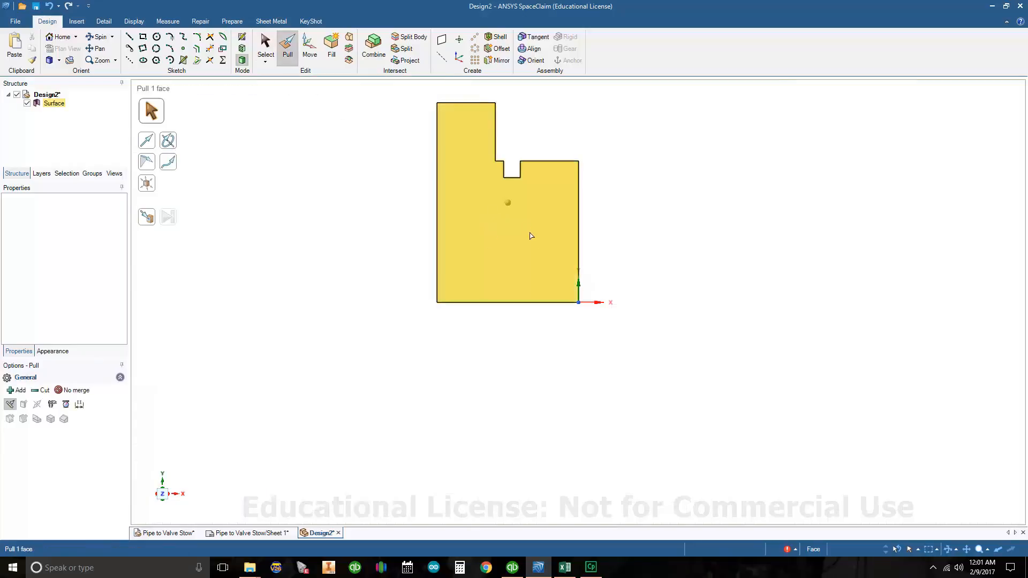
left_click(531, 236)
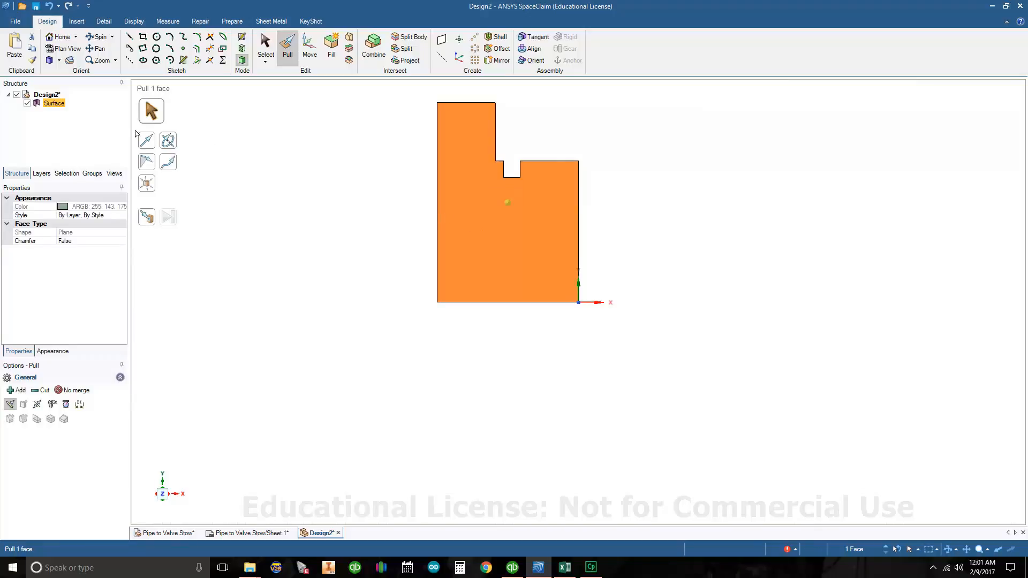
left_click(173, 145)
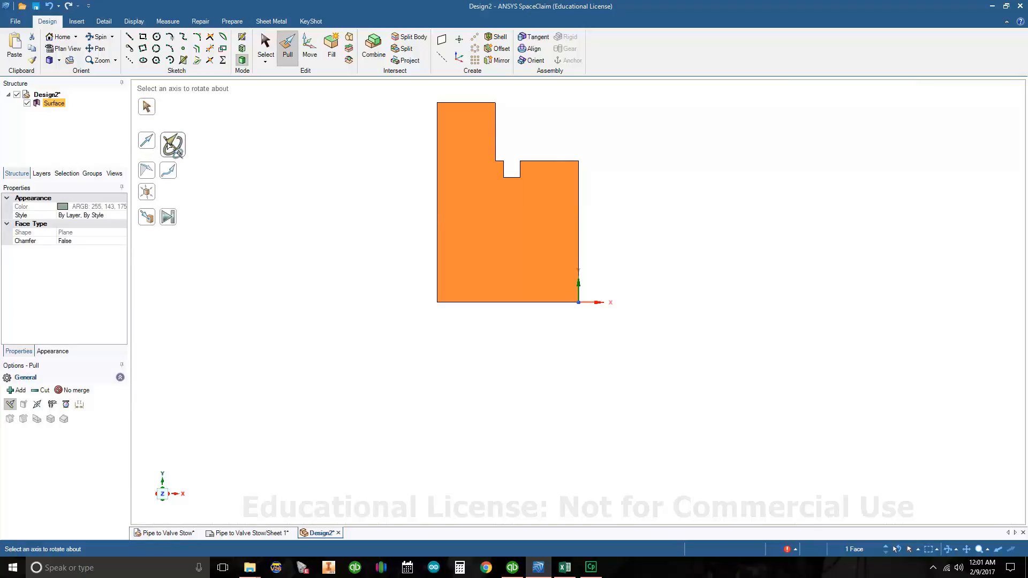
left_click(591, 302)
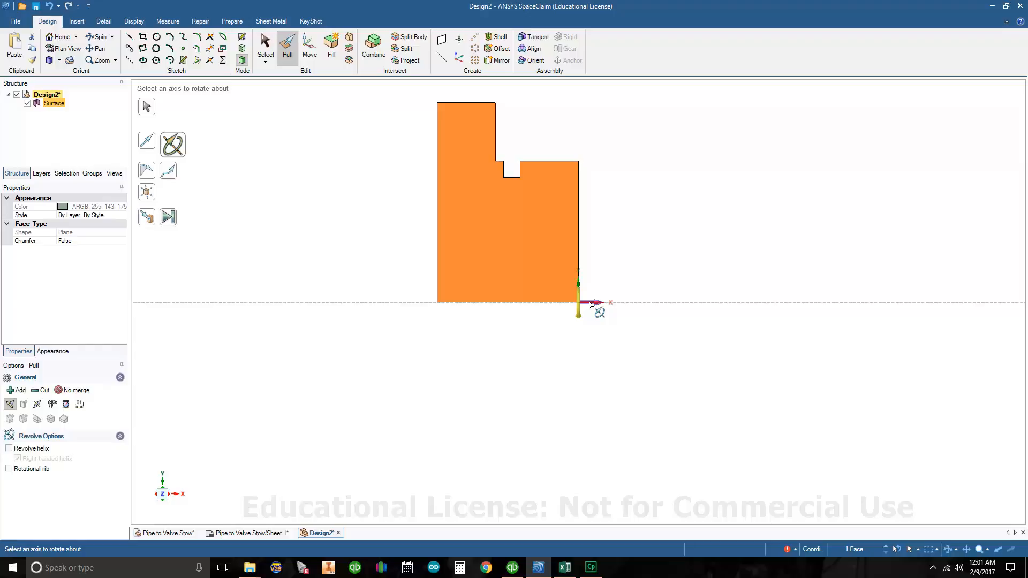
left_click(592, 303)
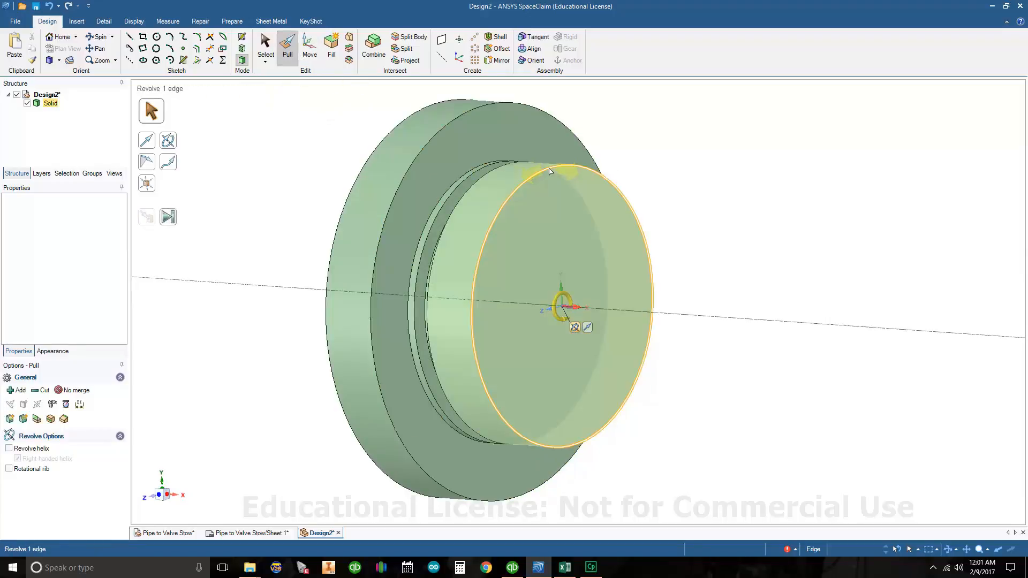
Step: Select the hub's front circular rim edge and switch Pull from rounding to chamfering
left_click(545, 174)
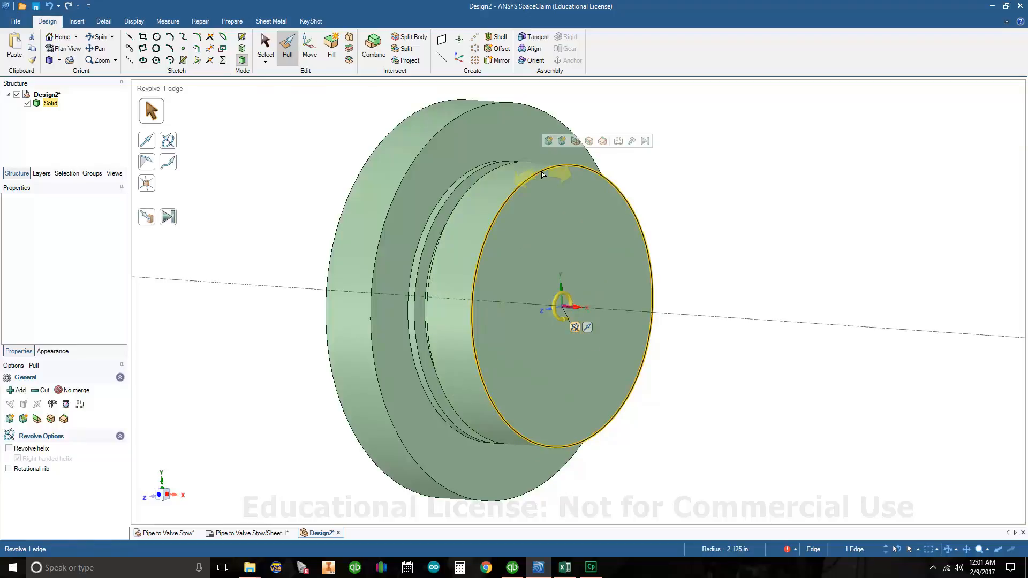
mouse_move(549, 141)
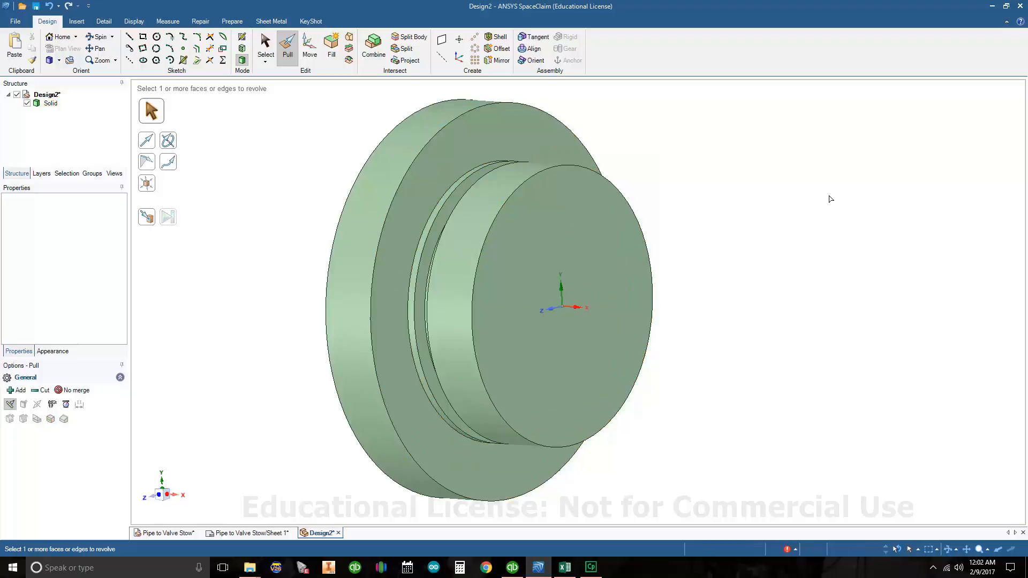
left_click(287, 48)
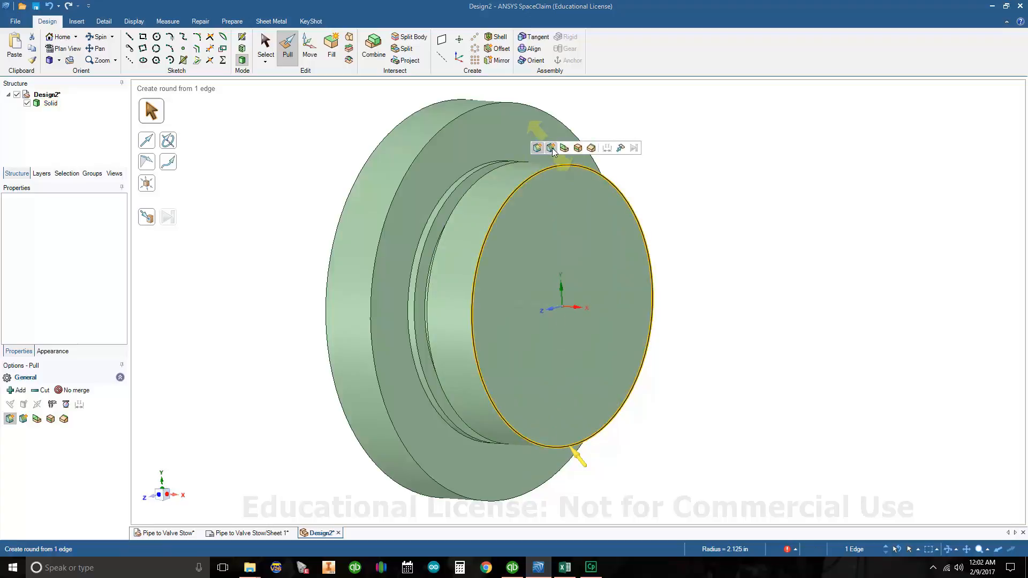
left_click(551, 147)
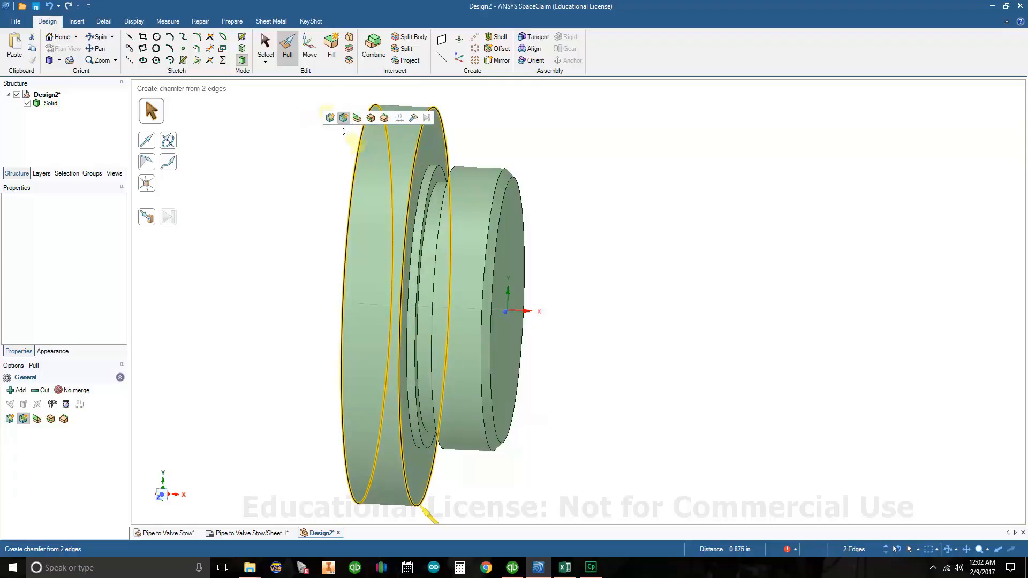
mouse_move(344, 122)
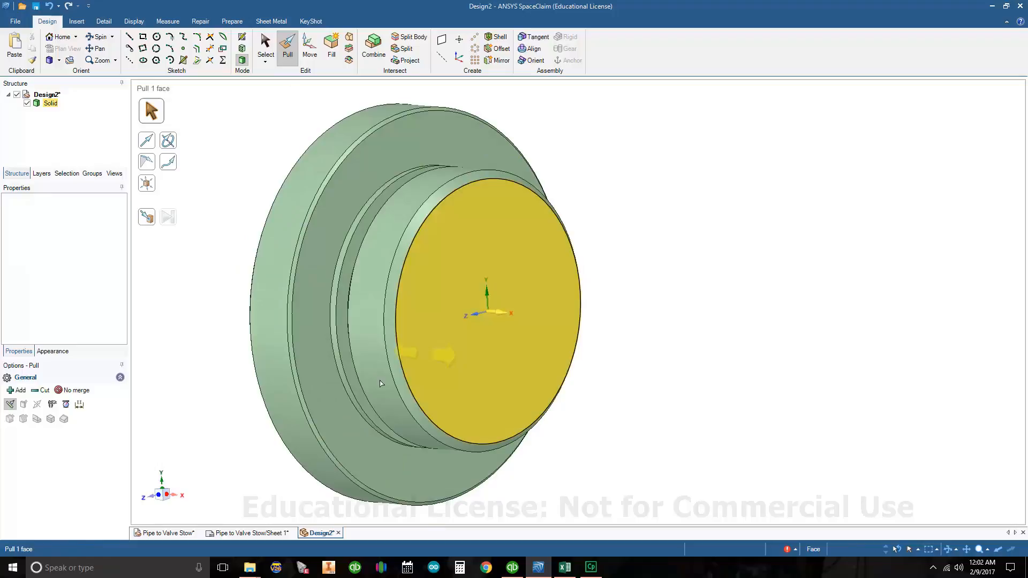
Step: Open the Pipe to Valve Stow Sheet 1 drawing to compare the chamfered edges
left_click(249, 533)
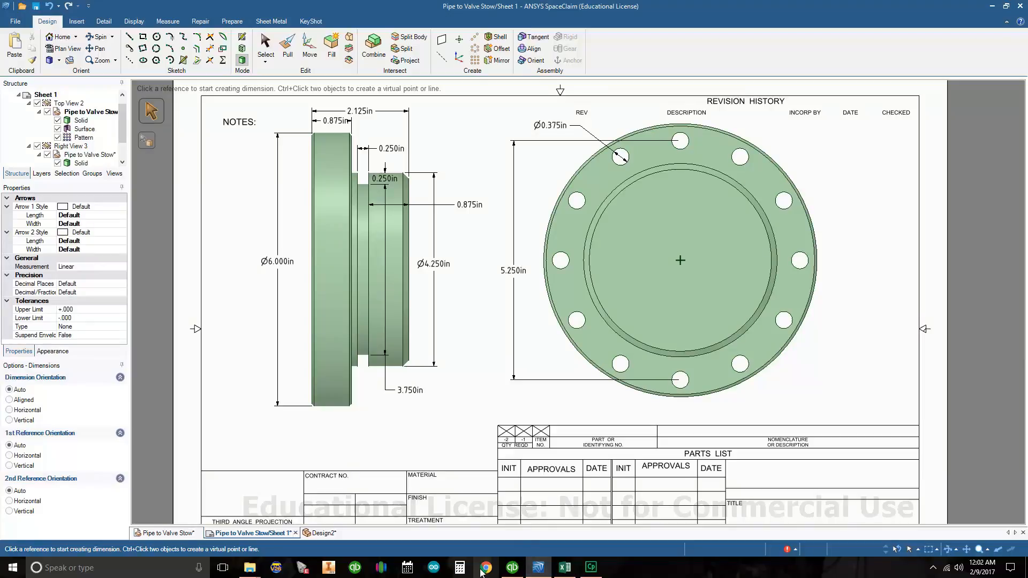
mouse_move(538, 569)
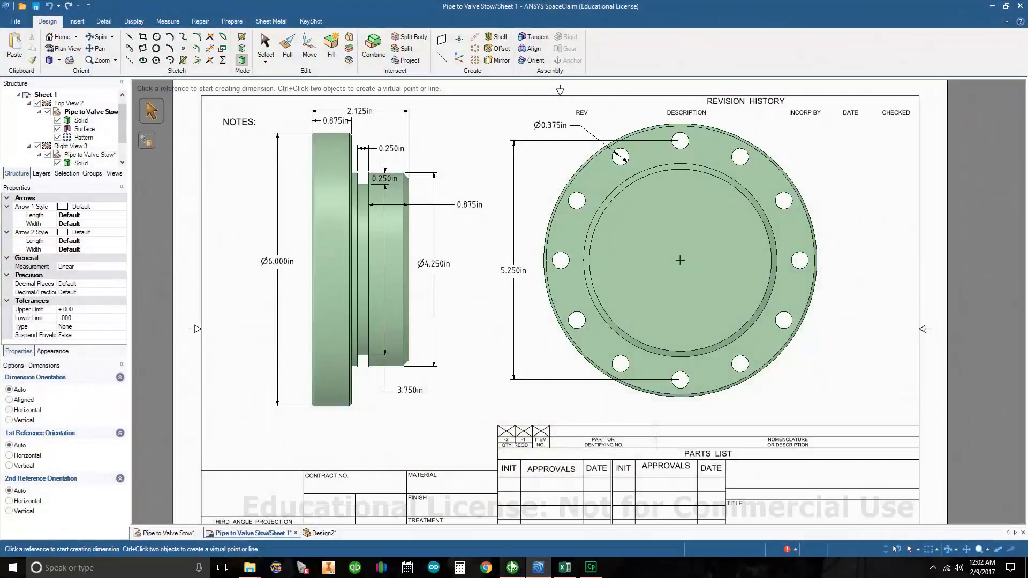
Step: Switch to the Design2 tab showing the chamfered flange solid
left_click(323, 533)
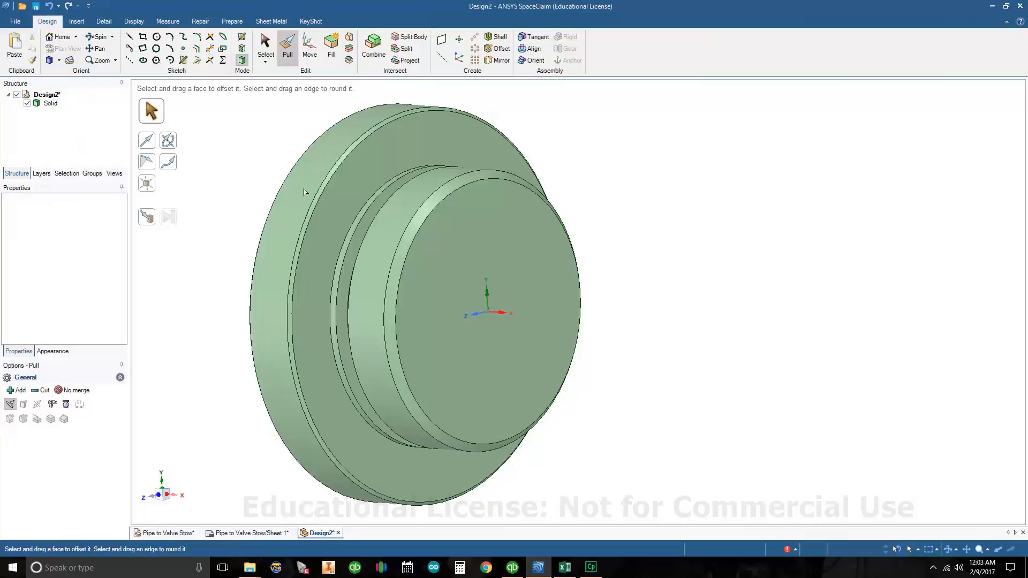
Step: Select the hub and front ring faces and start a centred 3.125 in circle
left_click(513, 223)
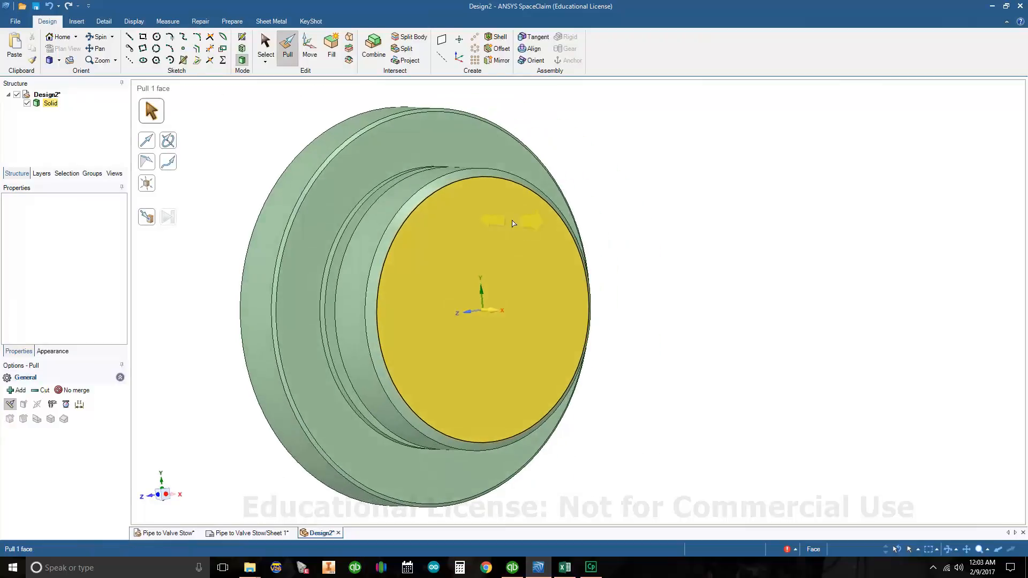
left_click(264, 45)
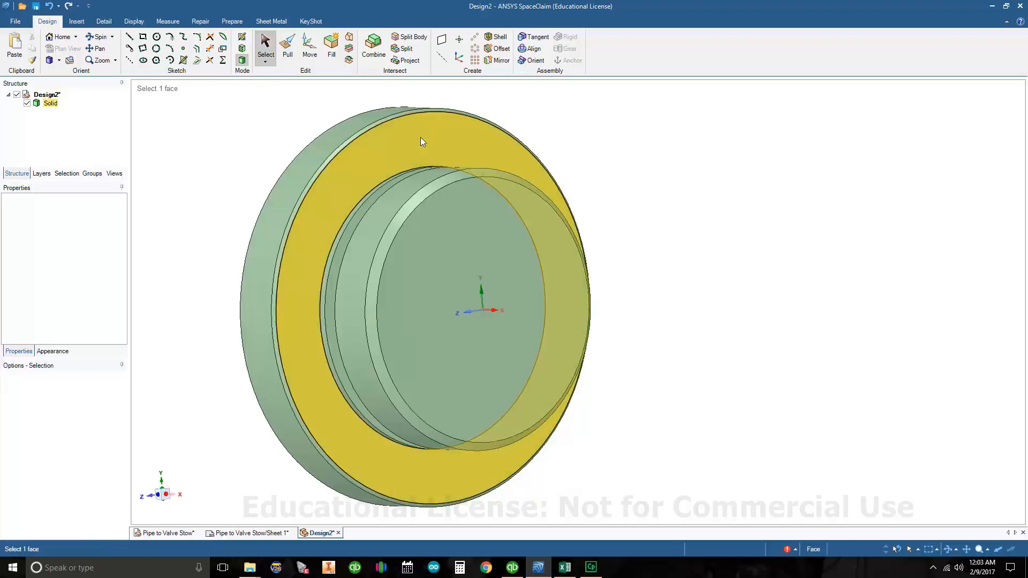
mouse_move(427, 147)
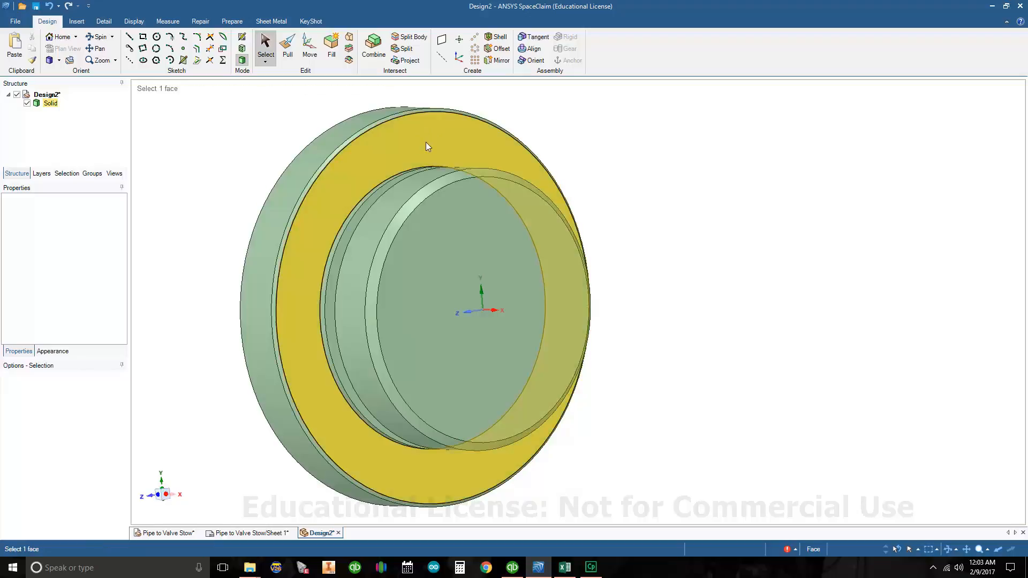
mouse_move(431, 144)
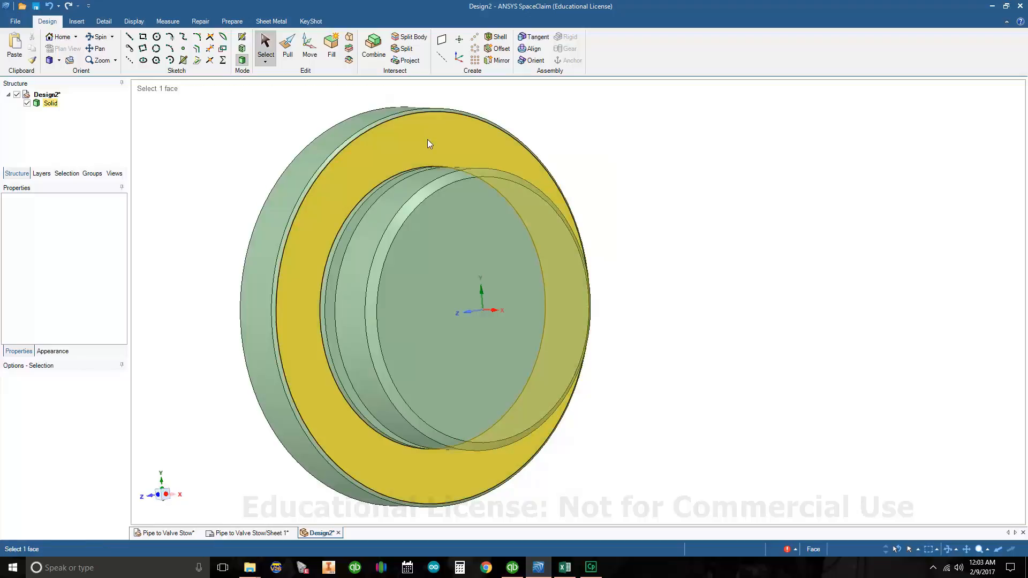
left_click(430, 144)
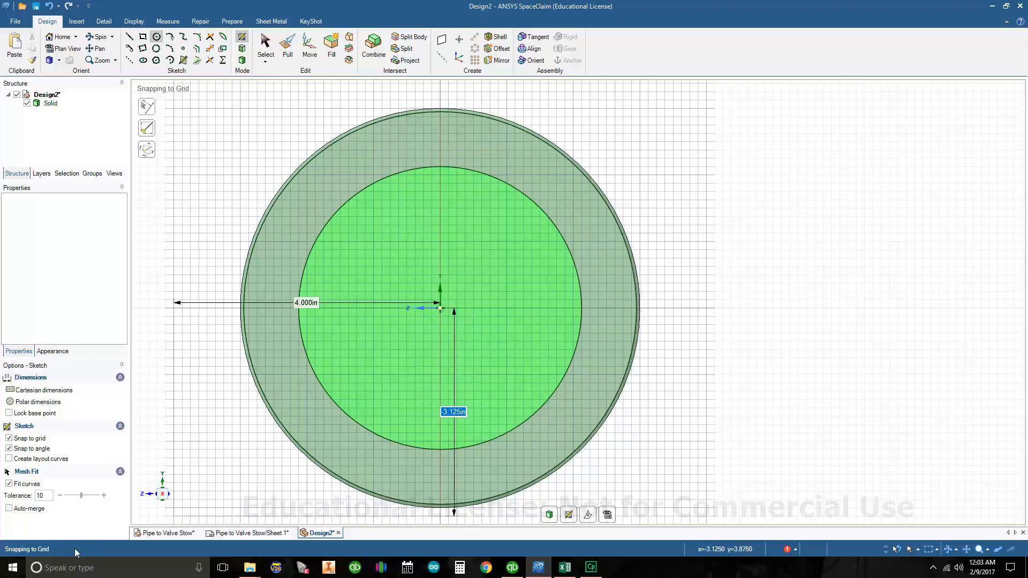
left_click(248, 533)
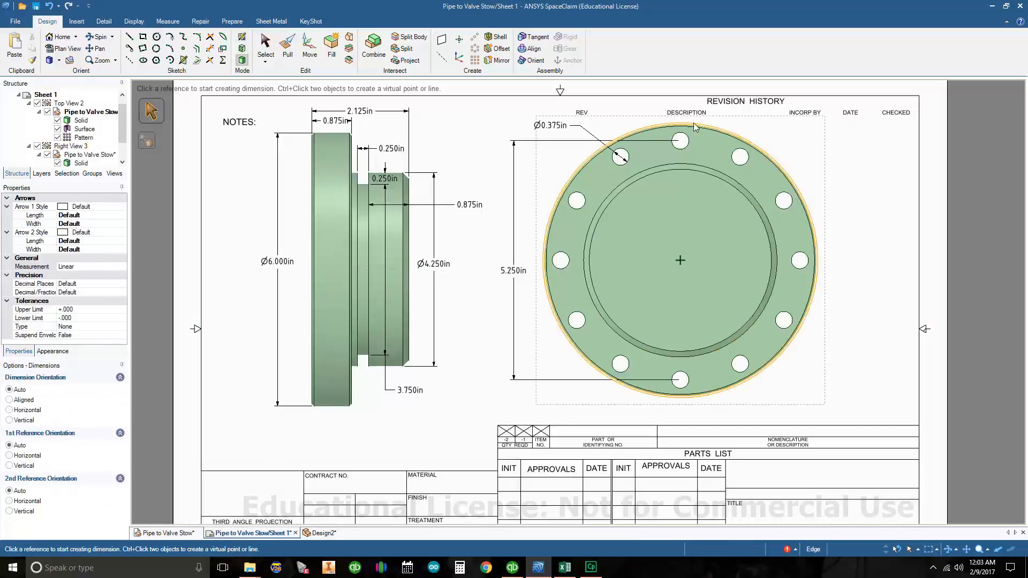
left_click(516, 271)
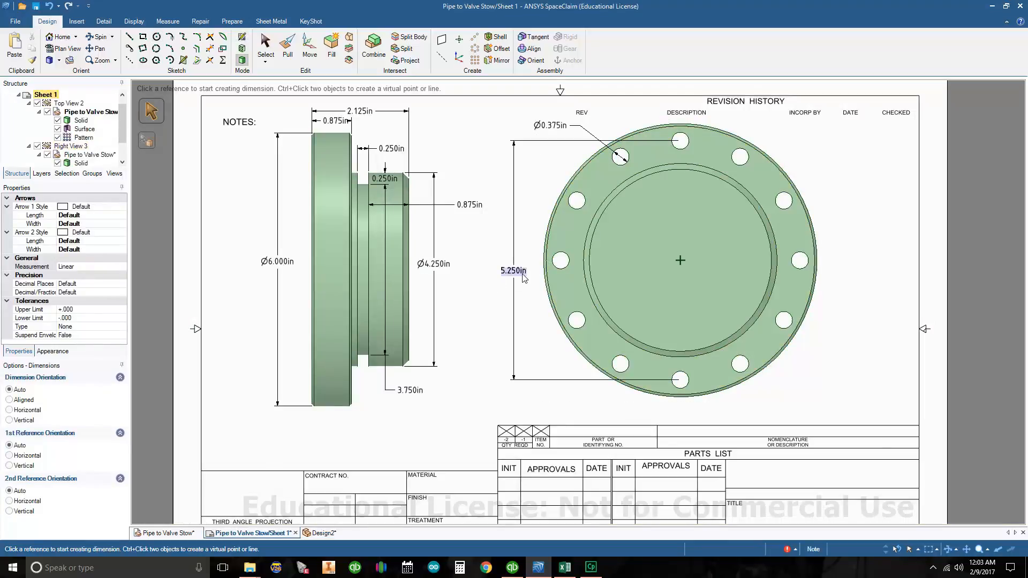
left_click(606, 154)
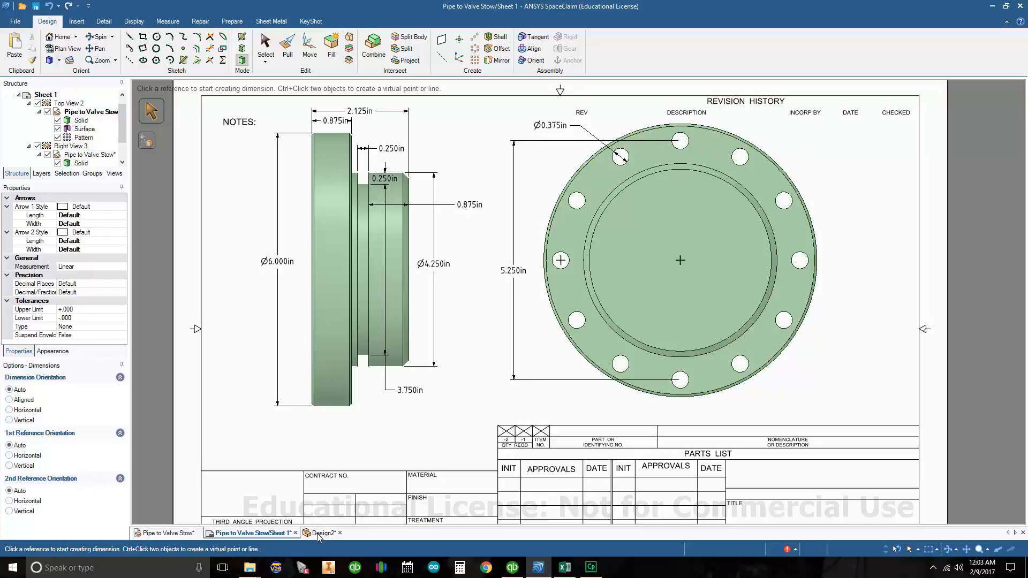
left_click(321, 533)
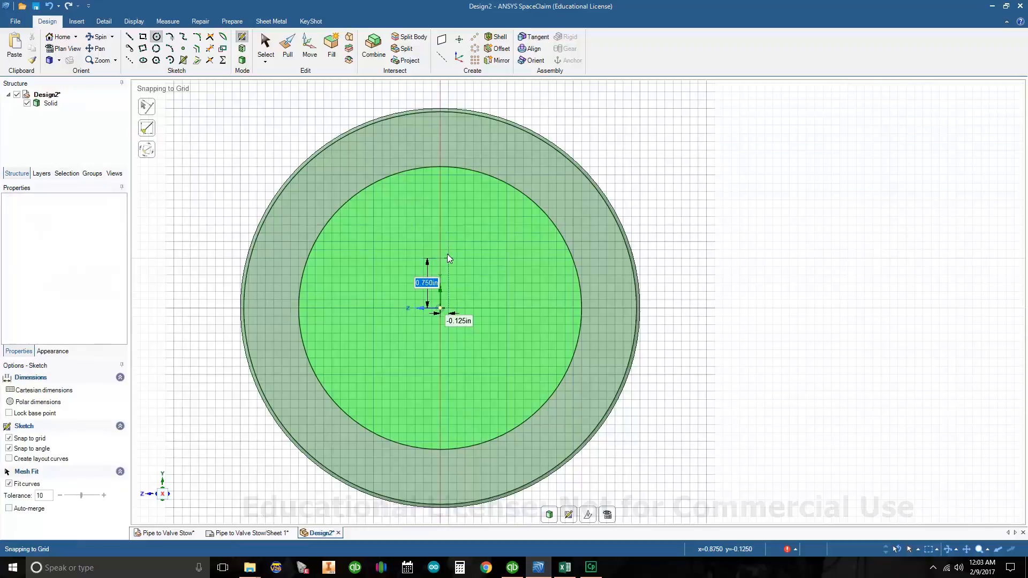
Step: Sketch a 0.375 in circle centred 5.25/2 in above the flange axis
left_click_drag(426, 266, 446, 169)
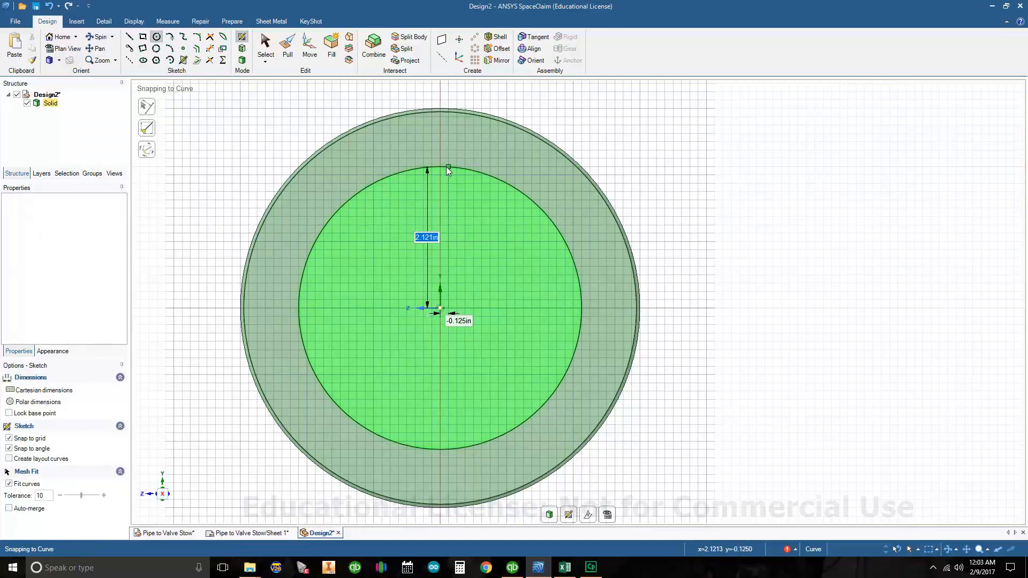
left_click_drag(447, 167, 446, 146)
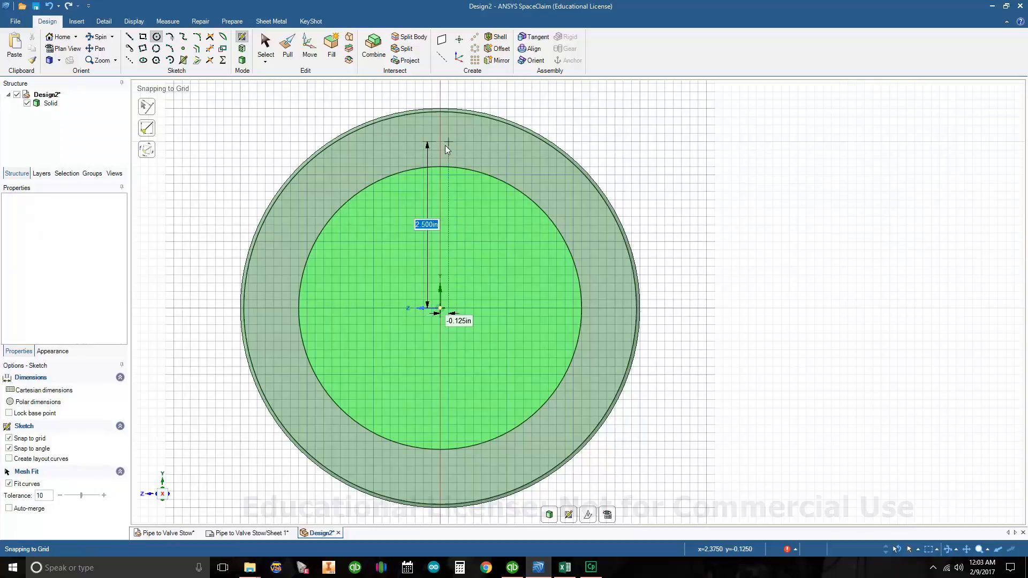
type("5.25")
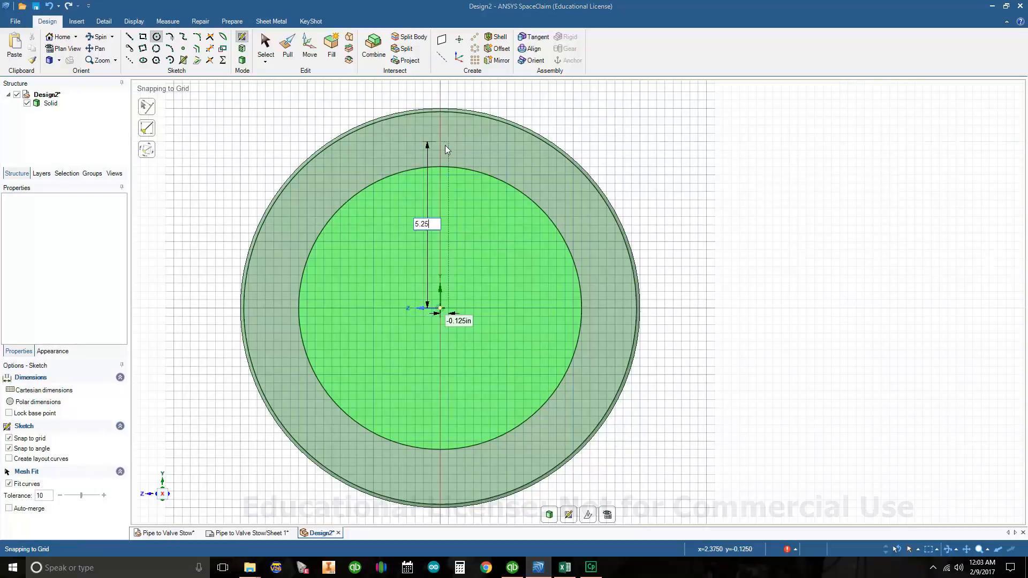
type("/2")
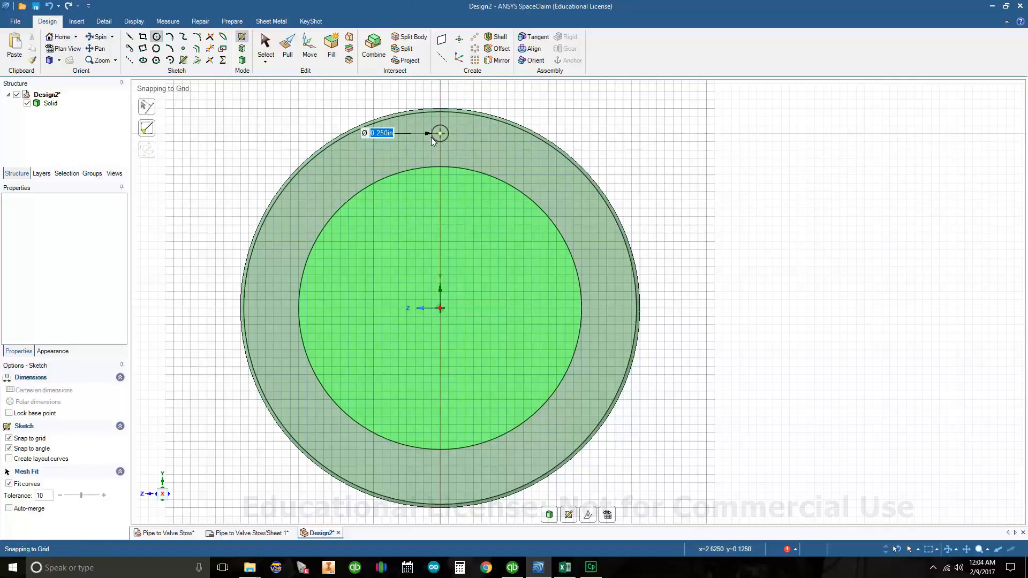
type(".375")
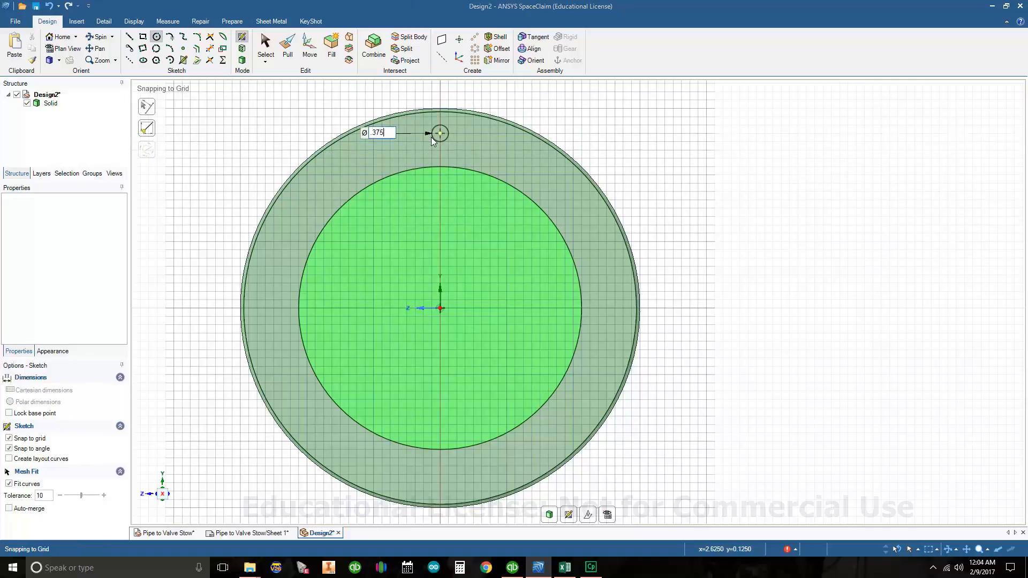
key("Enter")
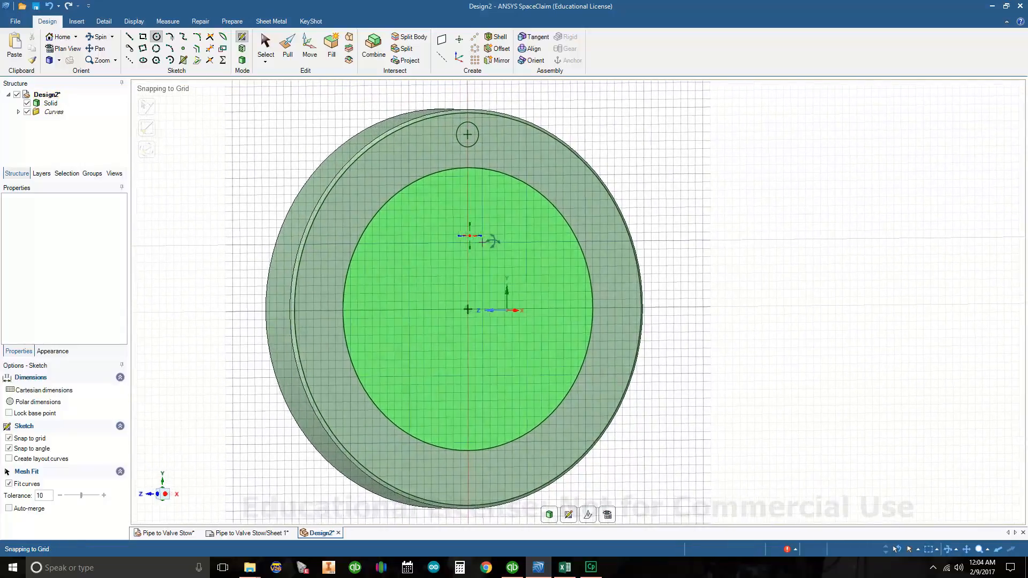
Step: Pull the 0.375 in hole circle through the flange rim to cut the first bolt hole
left_click_drag(469, 309, 478, 309)
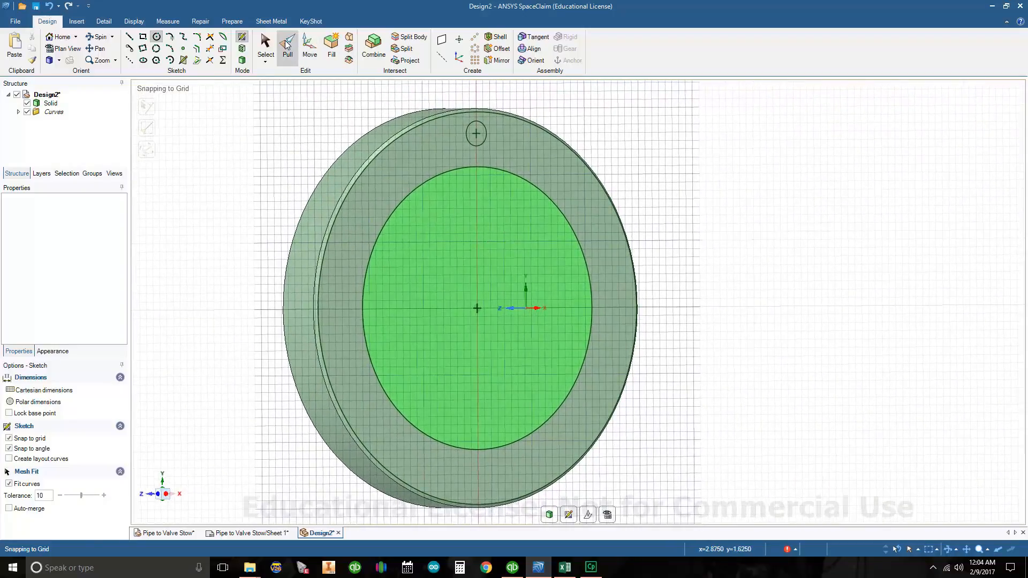
left_click(287, 44)
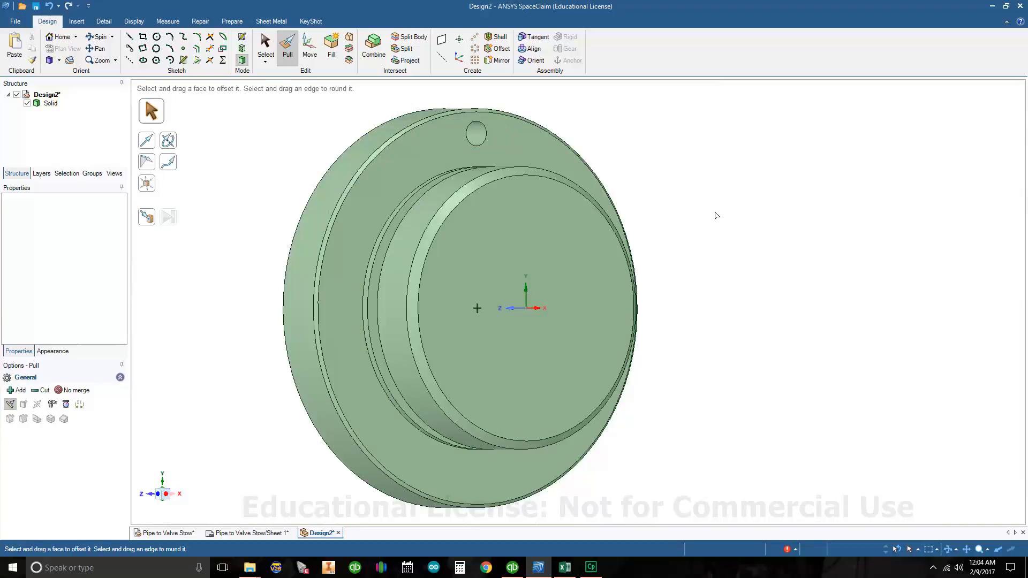
left_click_drag(716, 216, 687, 224)
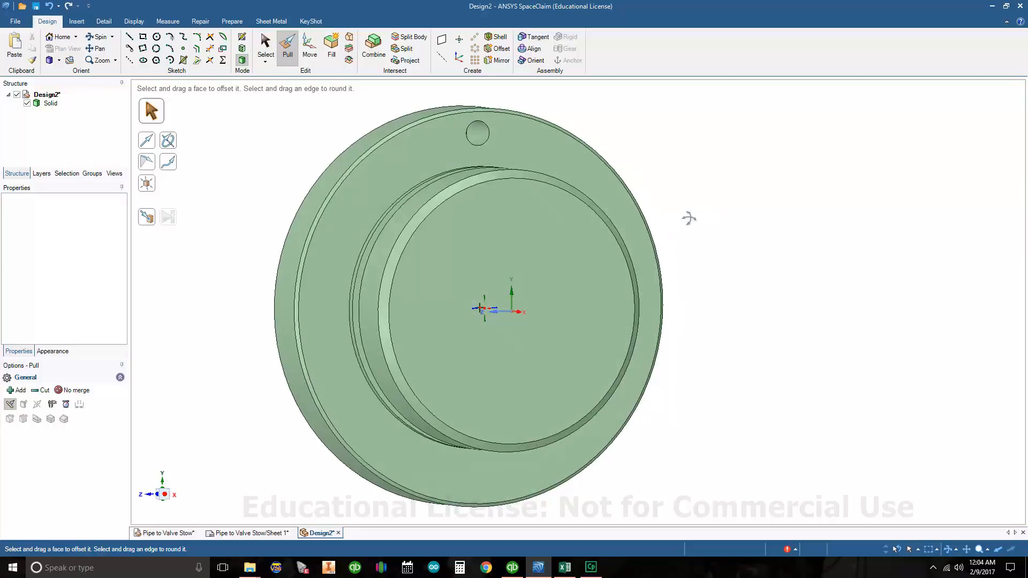
left_click(266, 46)
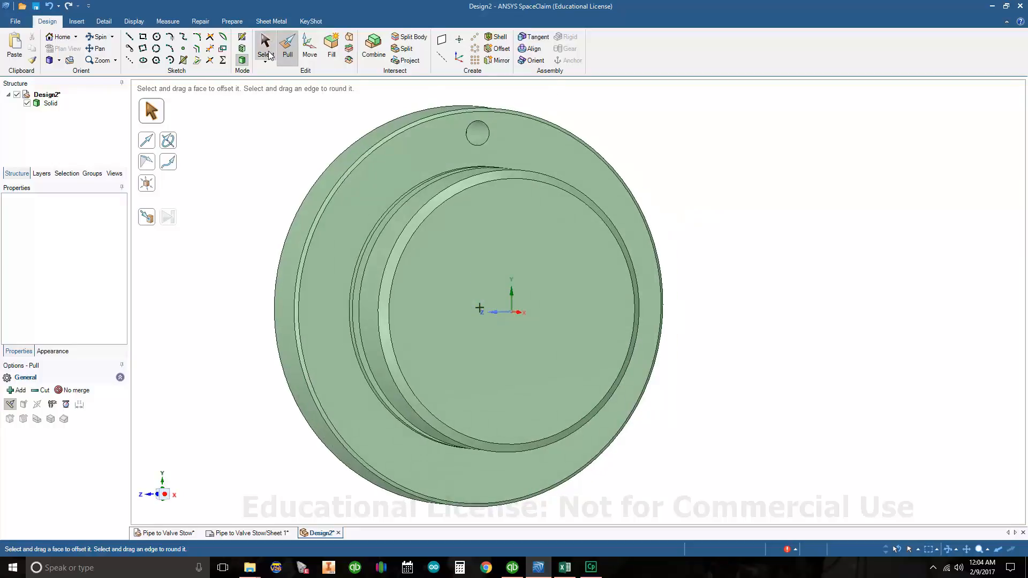
left_click(266, 46)
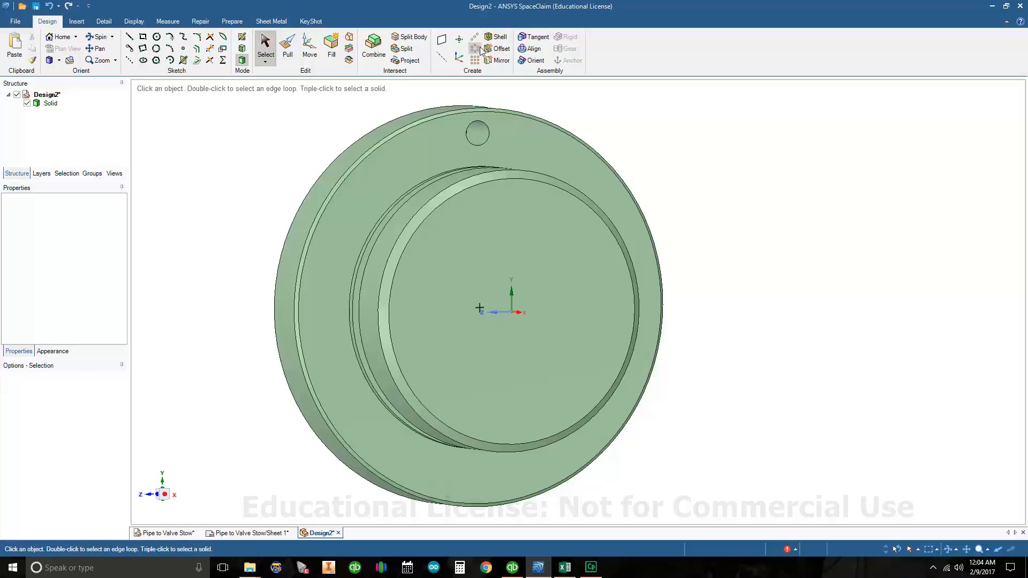
Step: Circular-pattern the bolt hole to 12 copies and bring up the Sheet 1 drawing
left_click(479, 134)
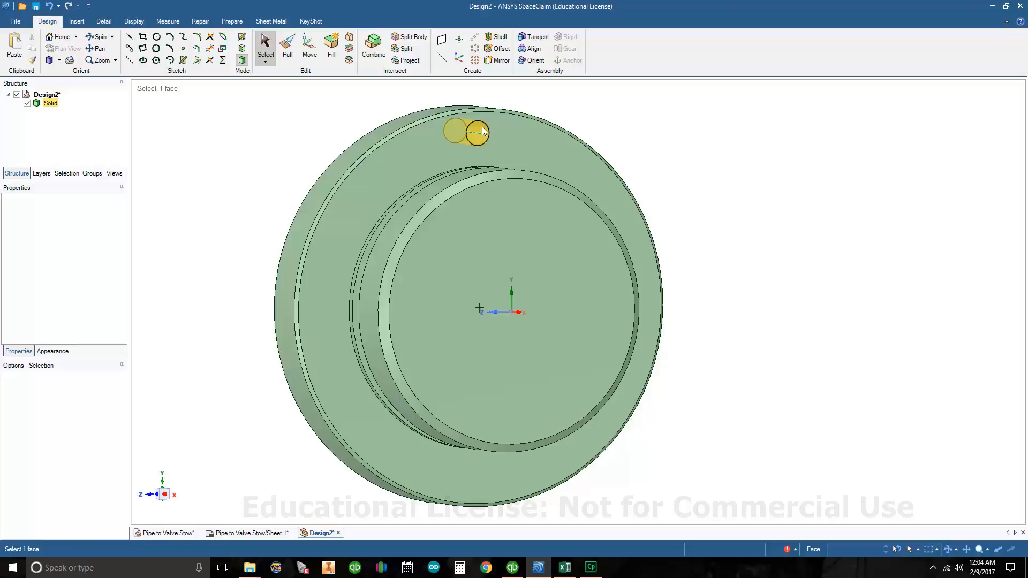
left_click(477, 134)
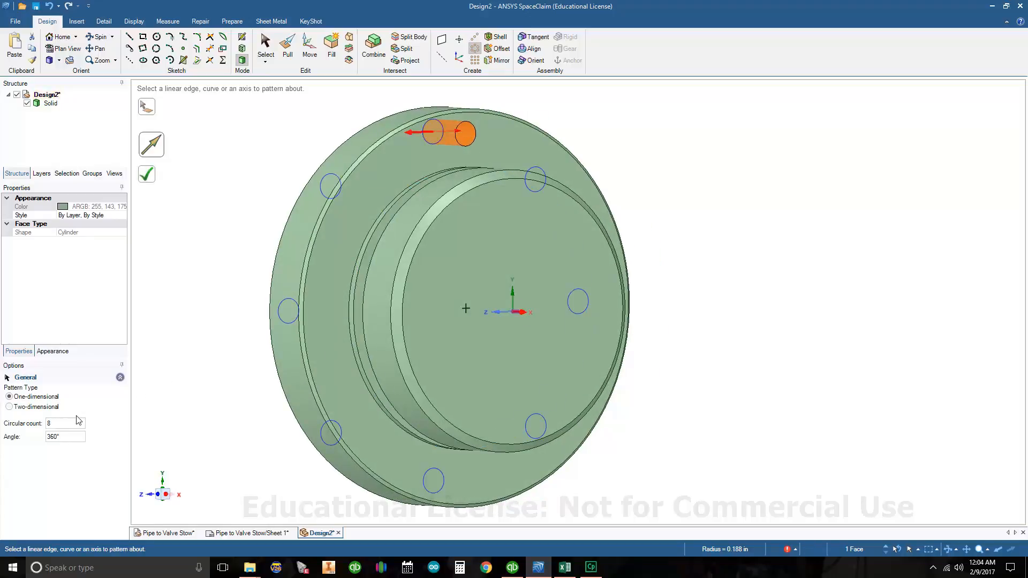
left_click(63, 424)
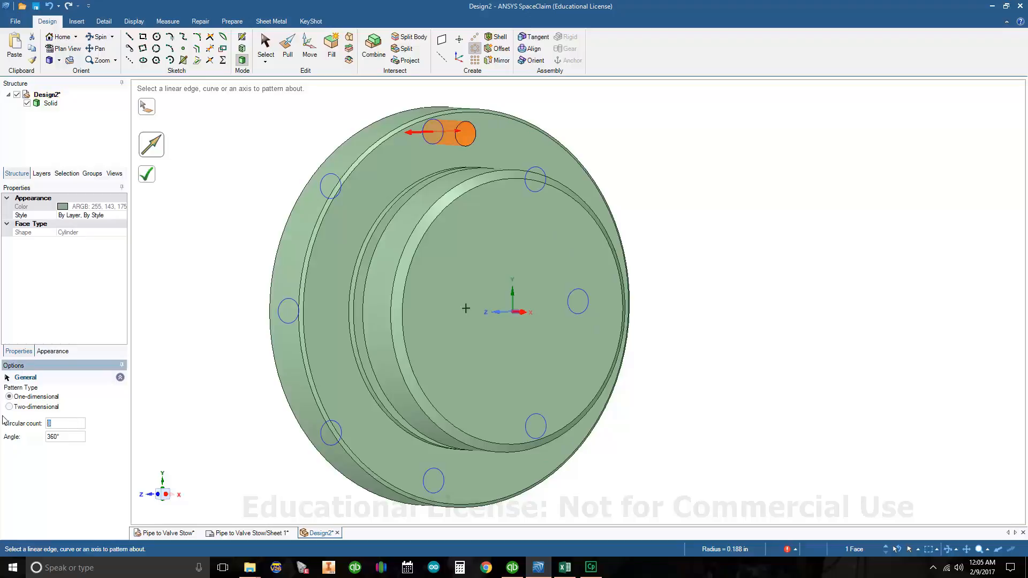
type("12")
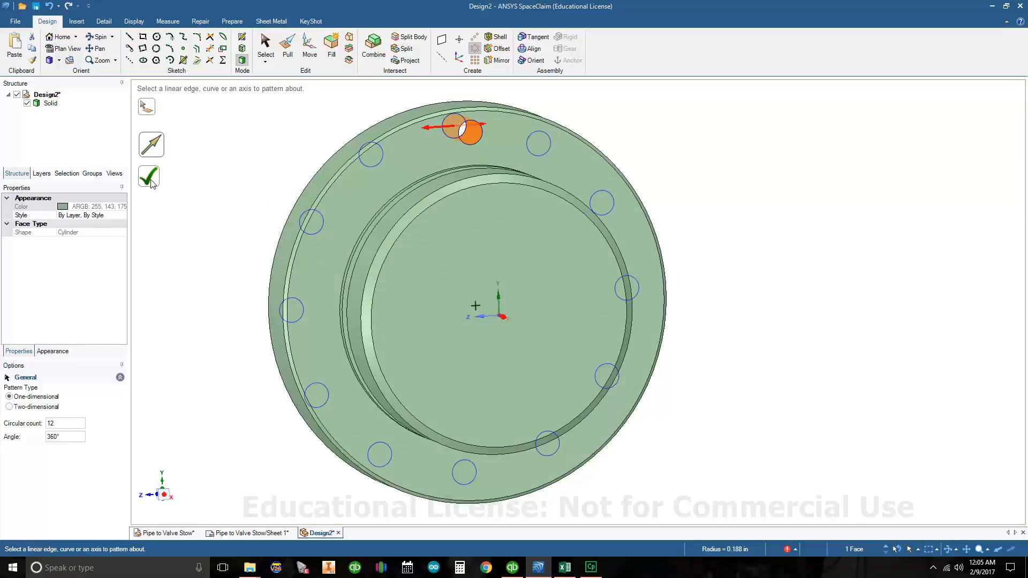
left_click(148, 178)
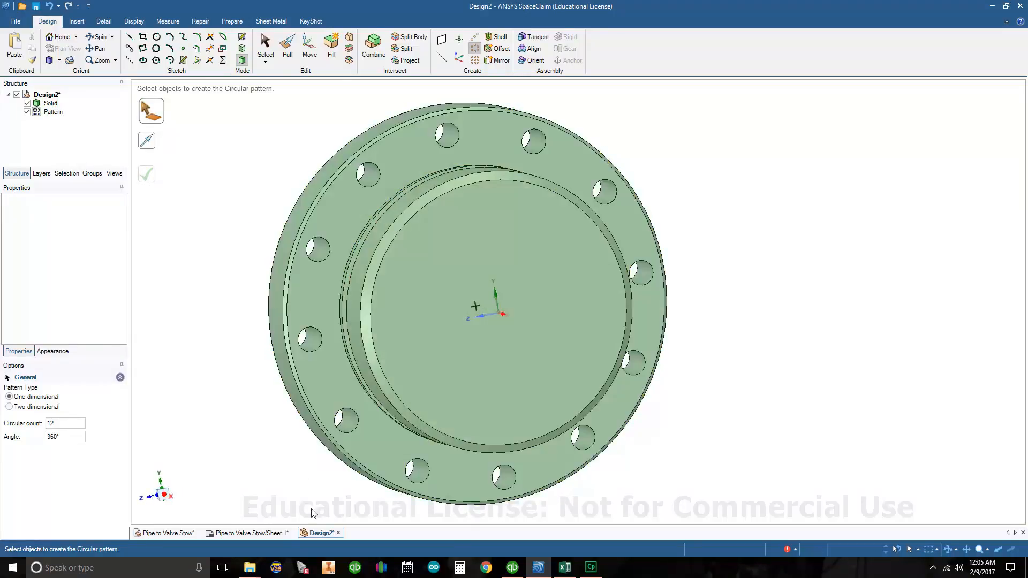
left_click(247, 533)
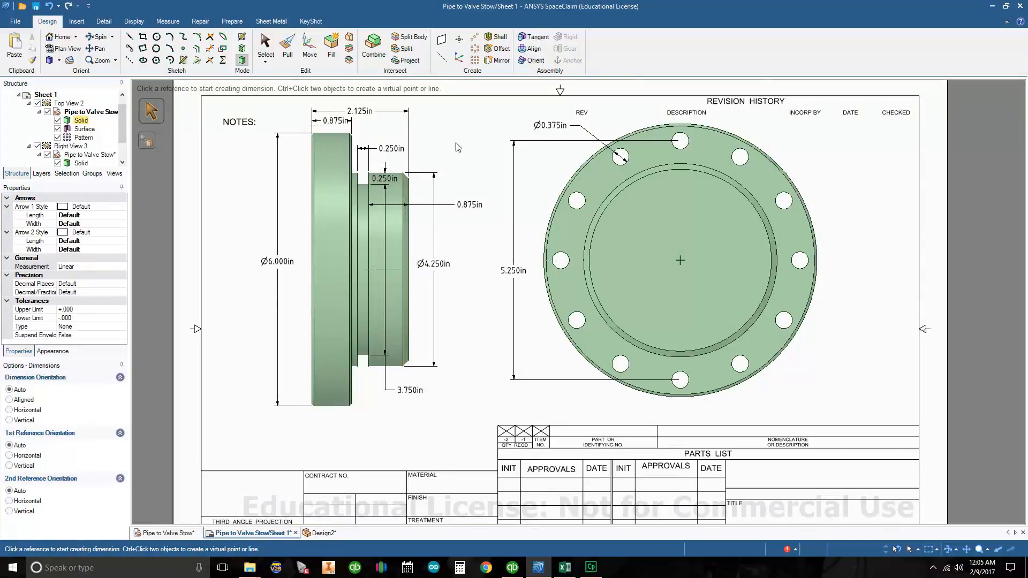
mouse_move(991, 6)
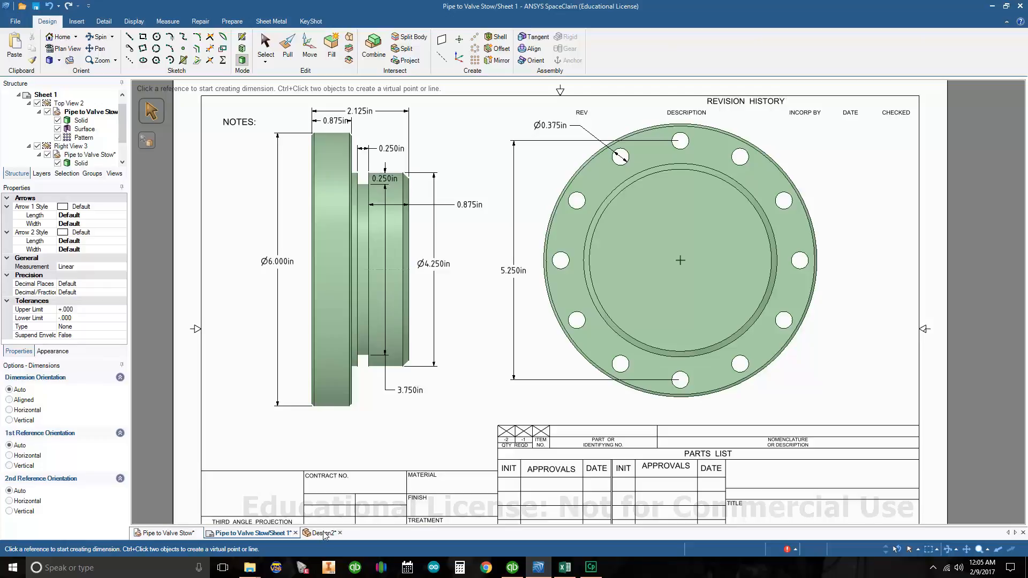
Step: Switch to the Design2 tab showing the twelve-hole flange
left_click(325, 533)
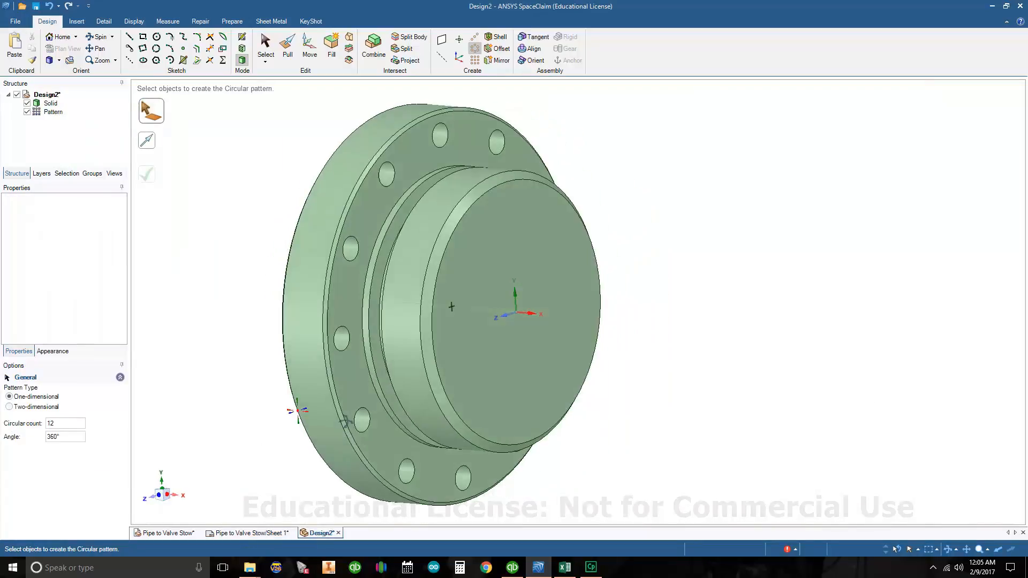